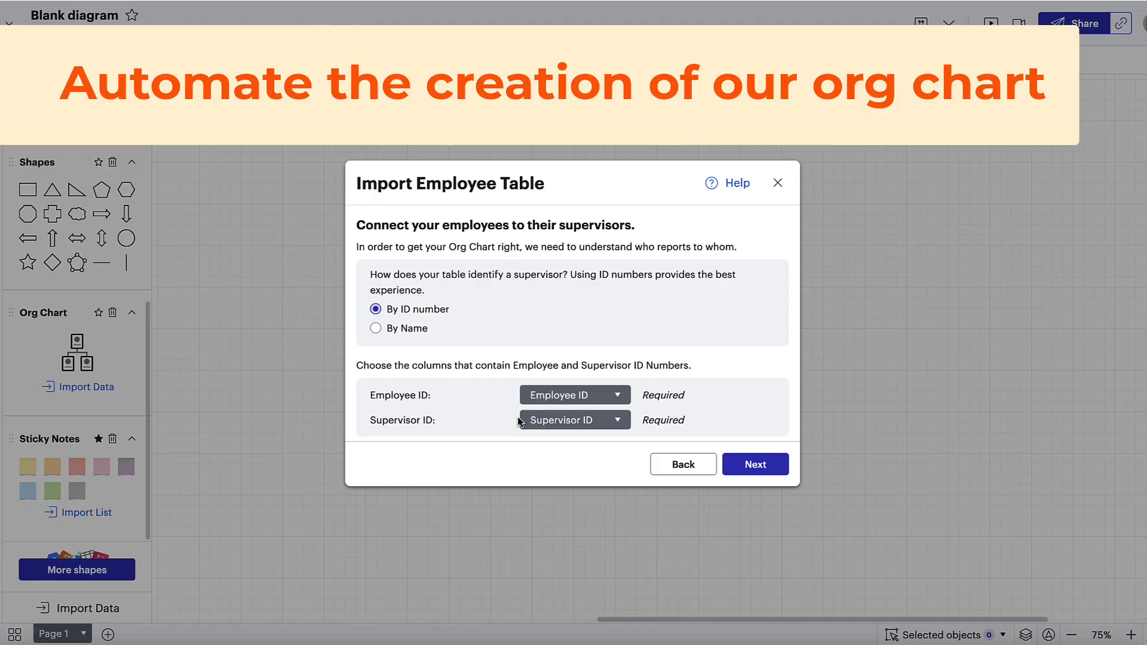
Search the shape libraries for 'org' and add the Org Charts library to the document.
{"action": "left_click", "coordinate": [753, 464]}
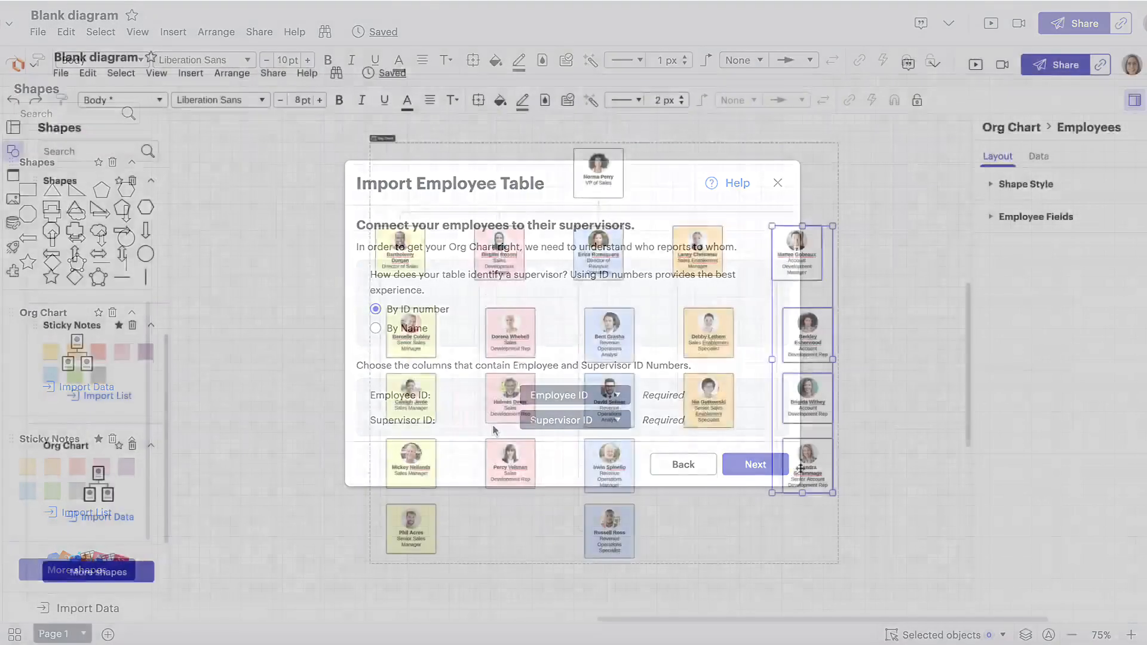
{"action": "left_click", "coordinate": [500, 100]}
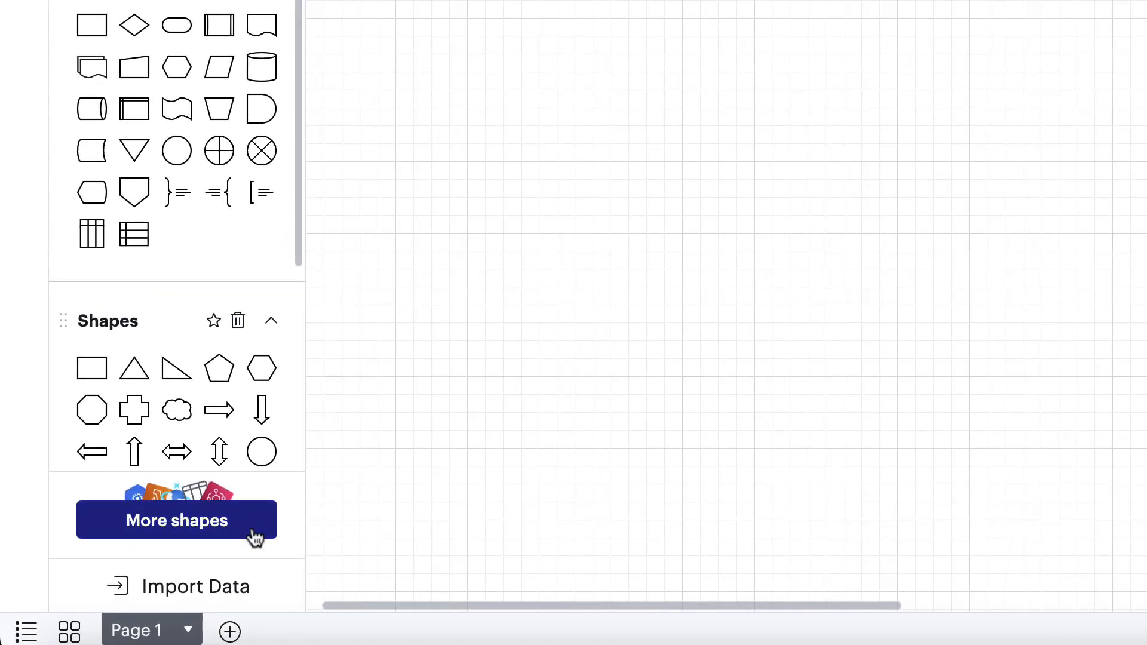
{"action": "left_click", "coordinate": [177, 520]}
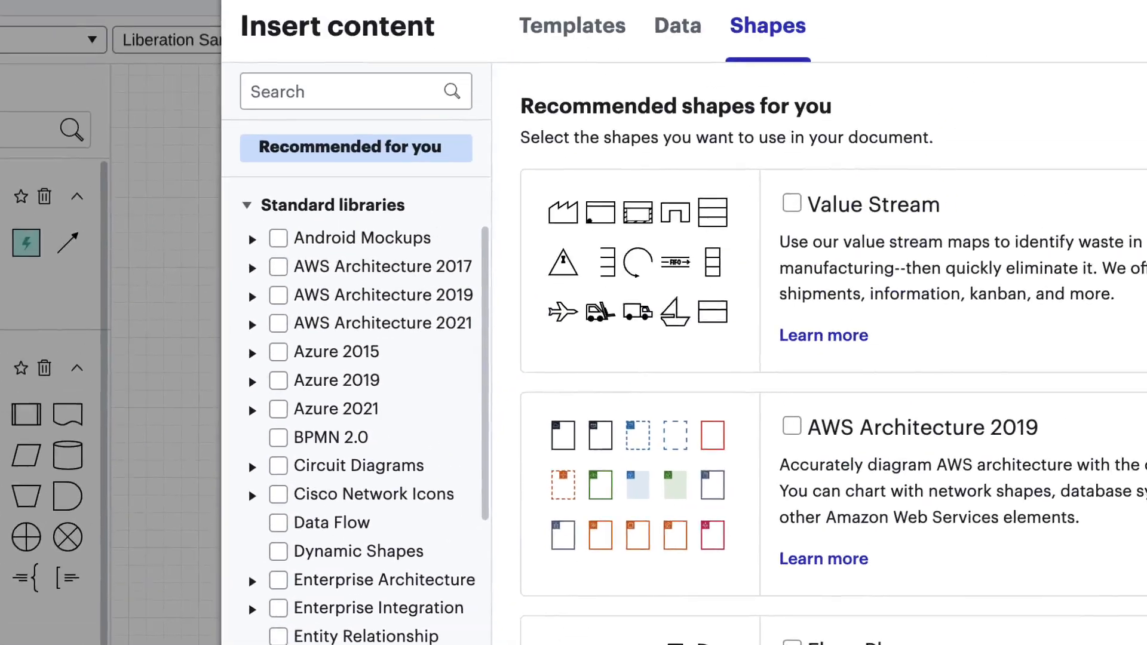
{"action": "type", "text": "o"}
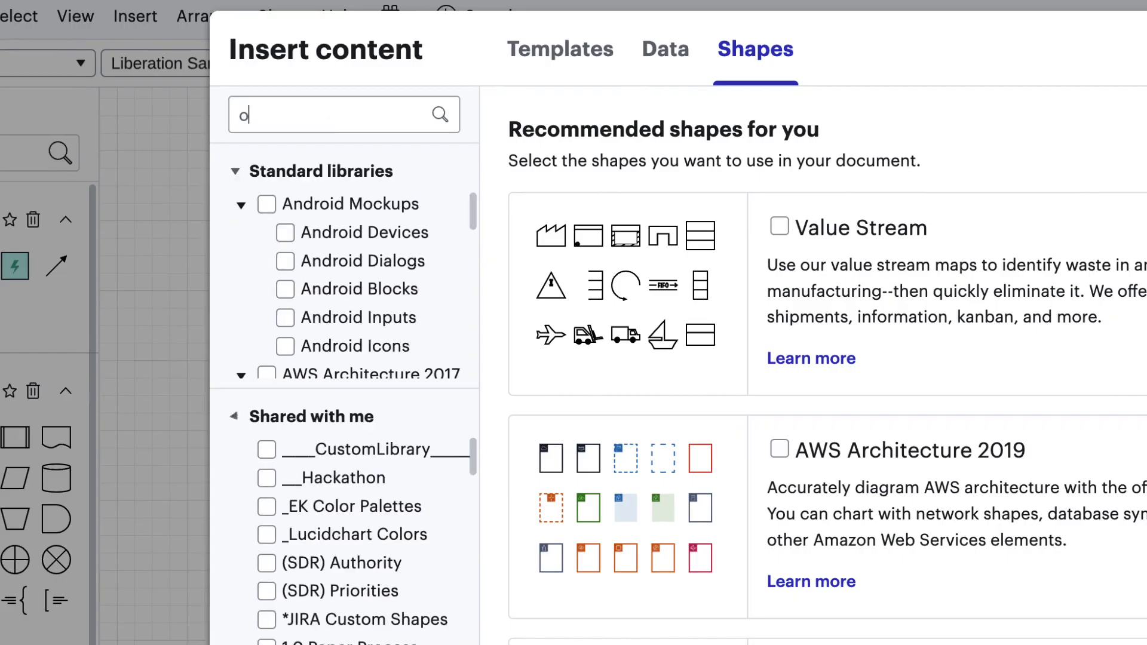
{"action": "type", "text": "rg"}
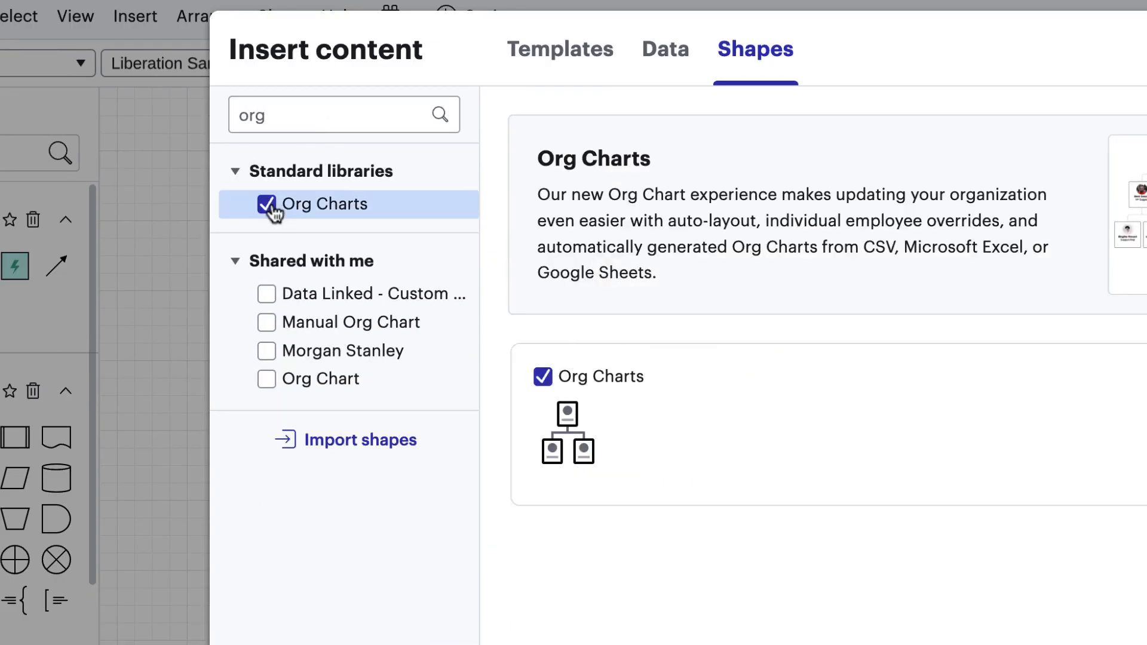
{"action": "mouse_move", "coordinate": [552, 394]}
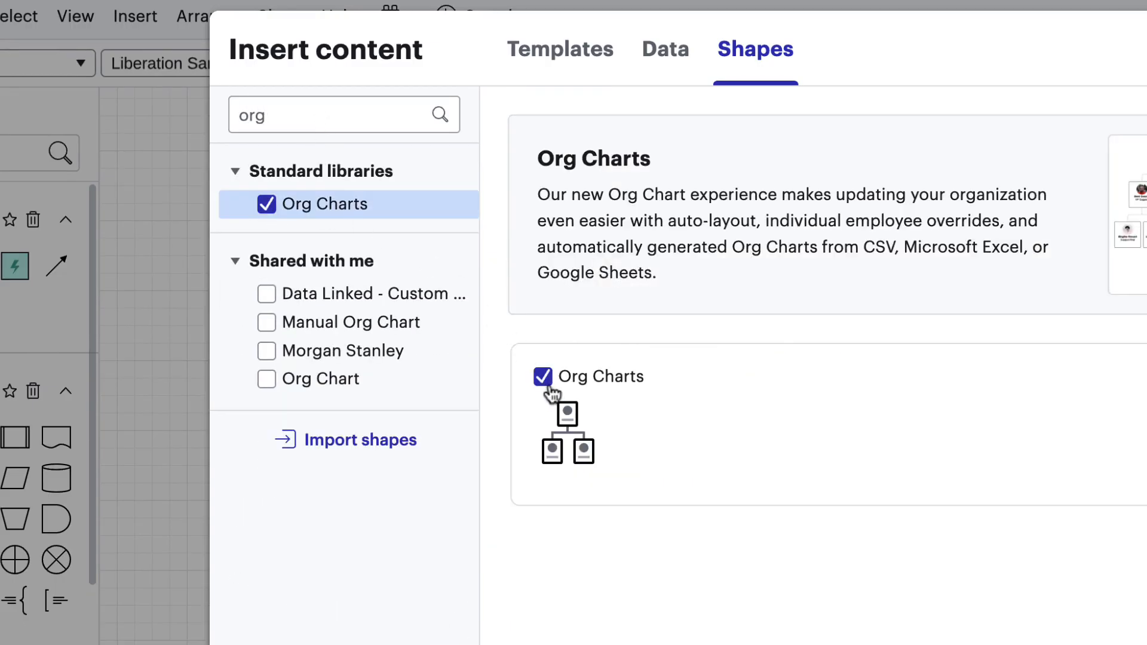
{"action": "scroll", "scroll_direction": "down", "scroll_amount": 3}
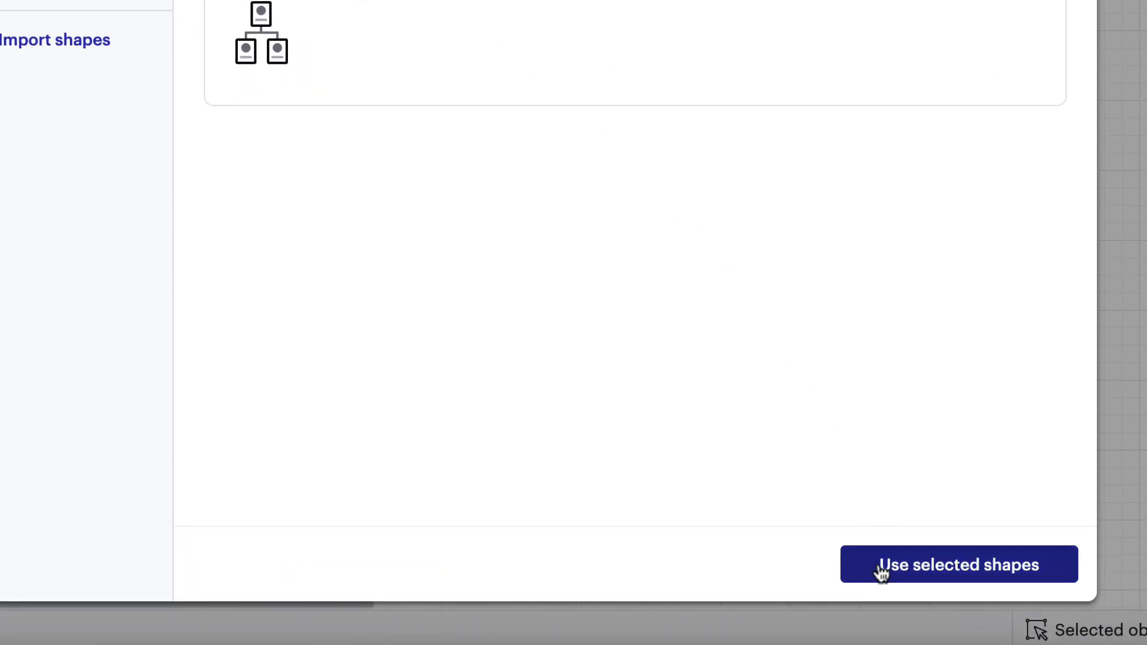
{"action": "left_click", "coordinate": [956, 564]}
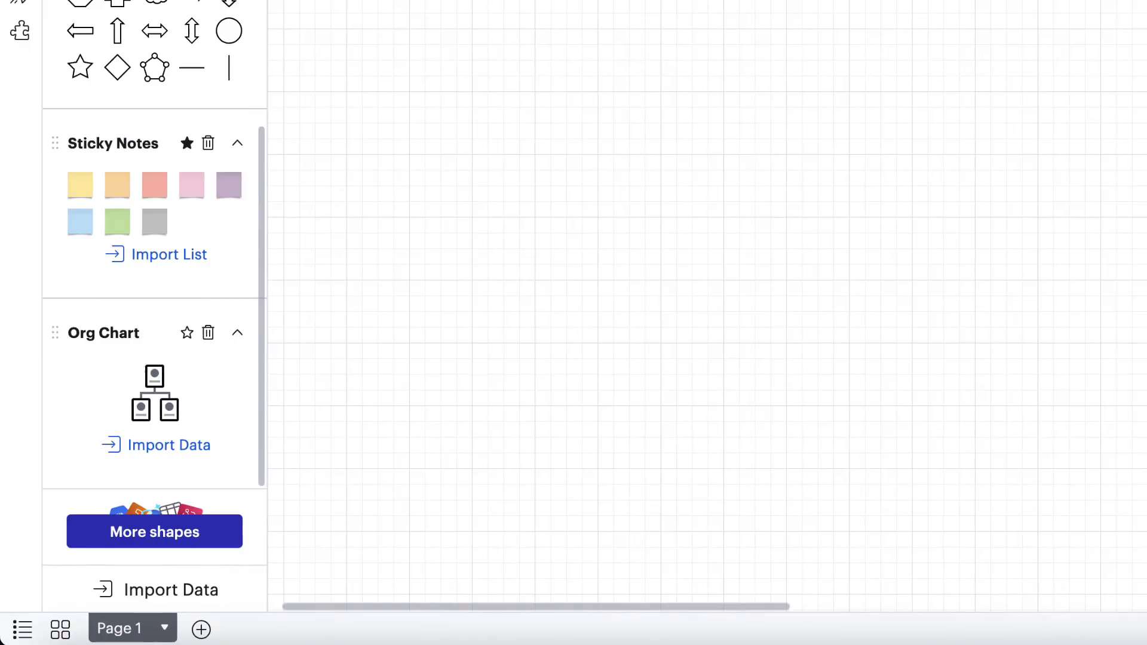
{"action": "mouse_move", "coordinate": [348, 402]}
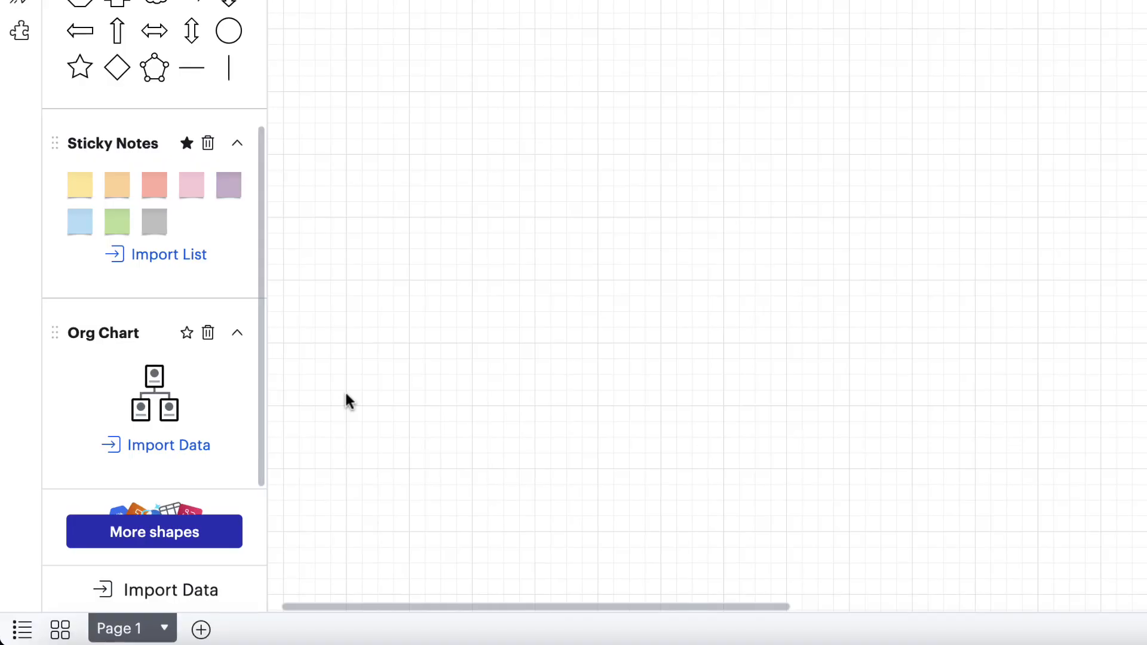
{"action": "mouse_move", "coordinate": [112, 437]}
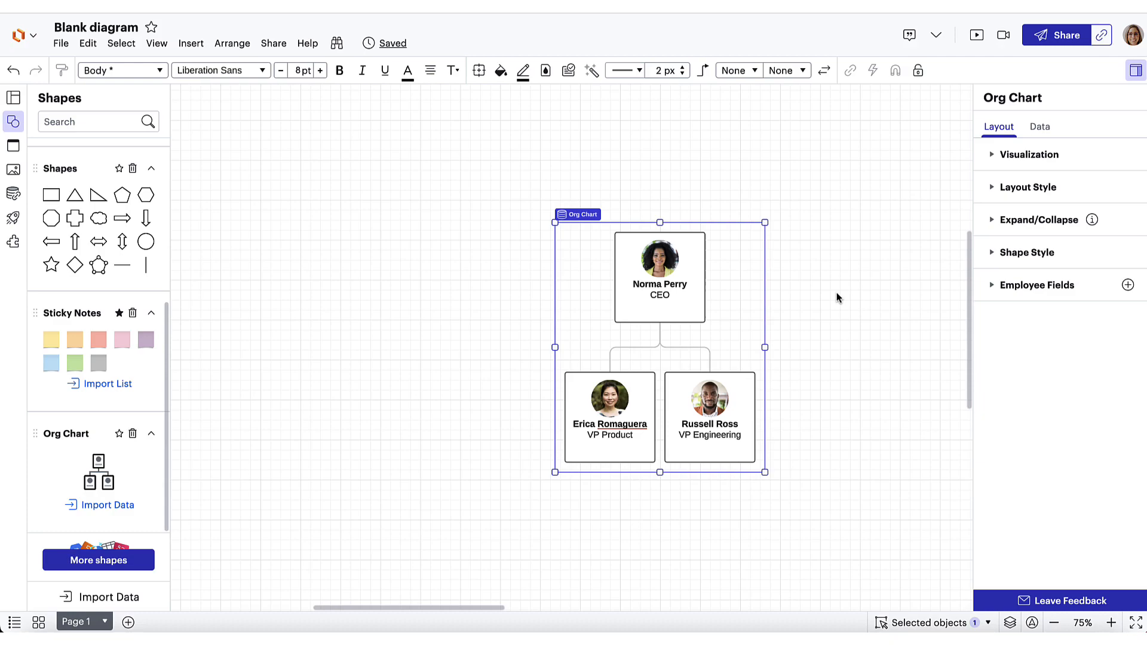
Drop the starter Org Chart shape onto the canvas.
{"action": "double_click", "coordinate": [658, 284]}
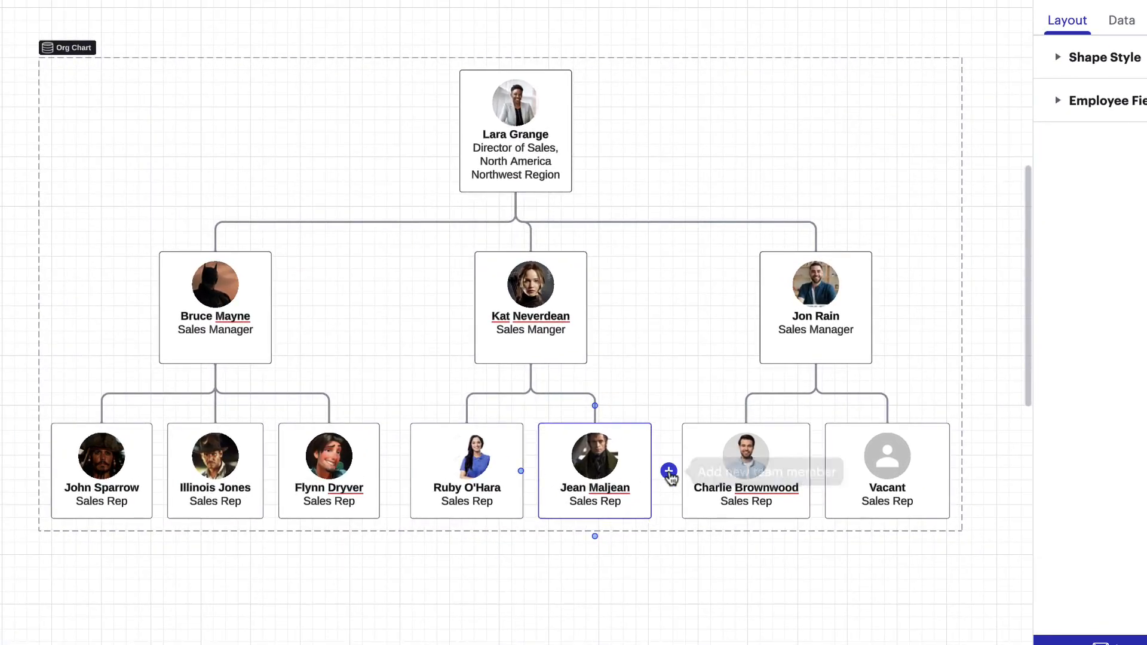
Add a team member beside Jean Maljean, then move Kat Neverdean's team left of Bruce Mayne's.
{"action": "left_click", "coordinate": [666, 470]}
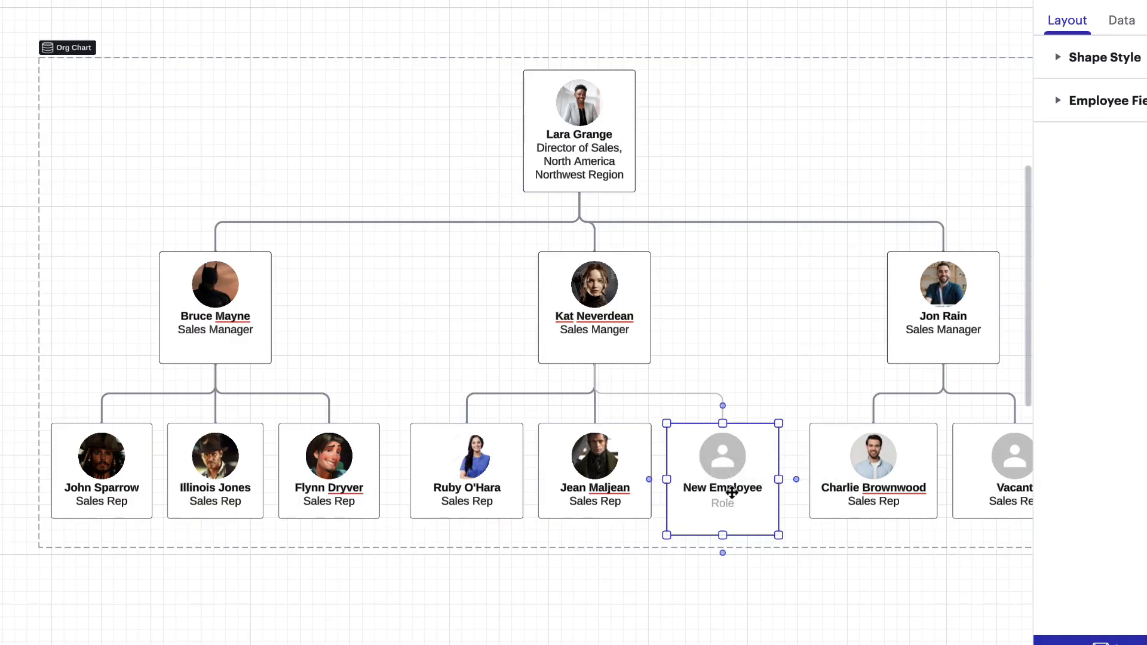
{"action": "left_click_drag", "start_coordinate": [722, 478], "coordinate": [627, 478]}
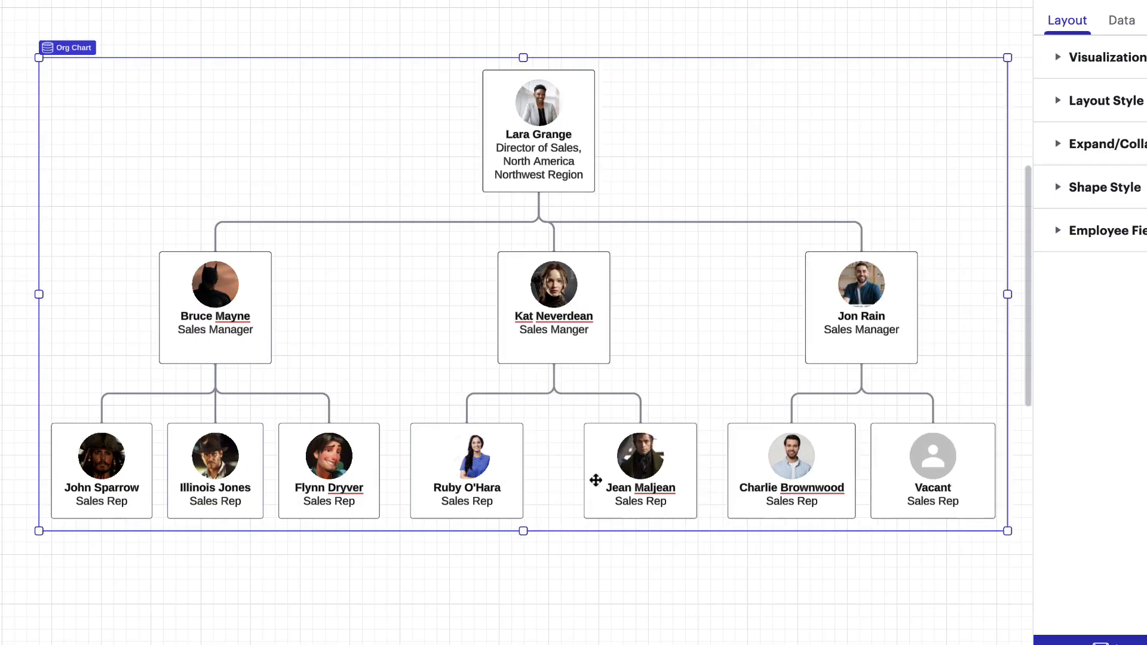
{"action": "left_click", "coordinate": [553, 285]}
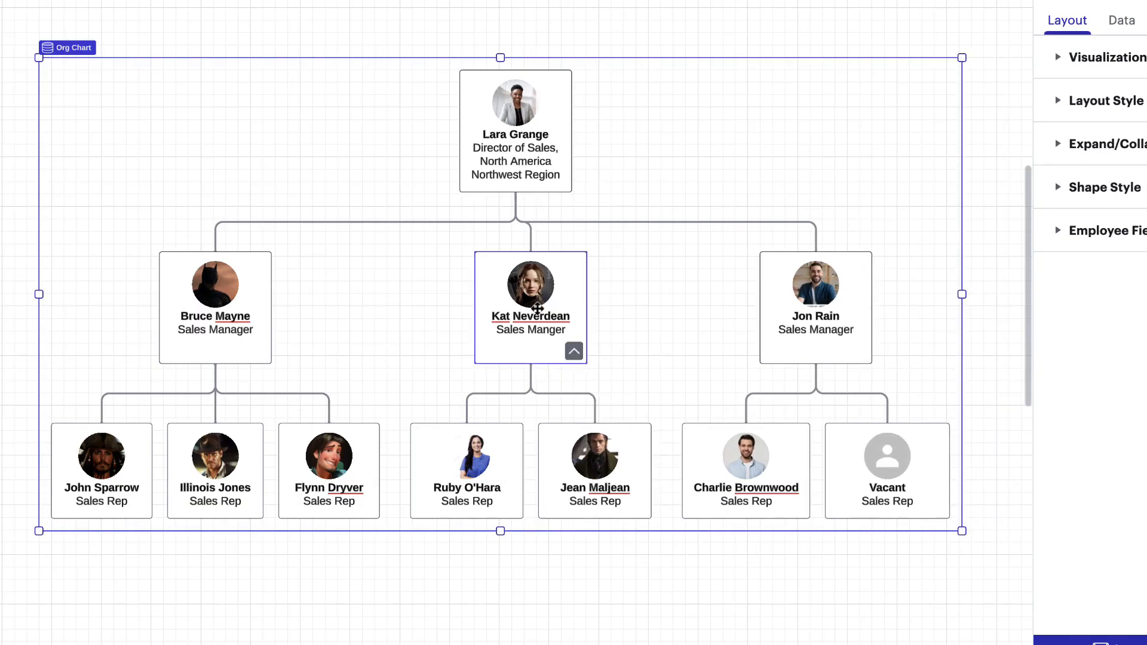
{"action": "left_click_drag", "start_coordinate": [531, 307], "coordinate": [578, 344]}
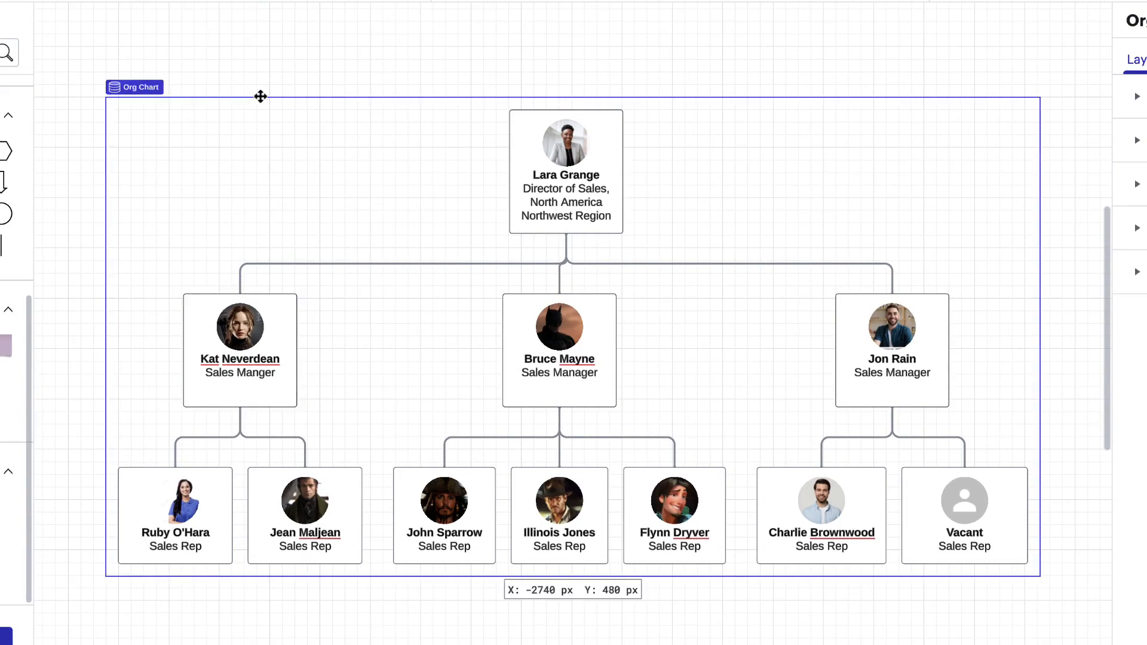
{"action": "left_click_drag", "start_coordinate": [259, 96], "coordinate": [274, 107]}
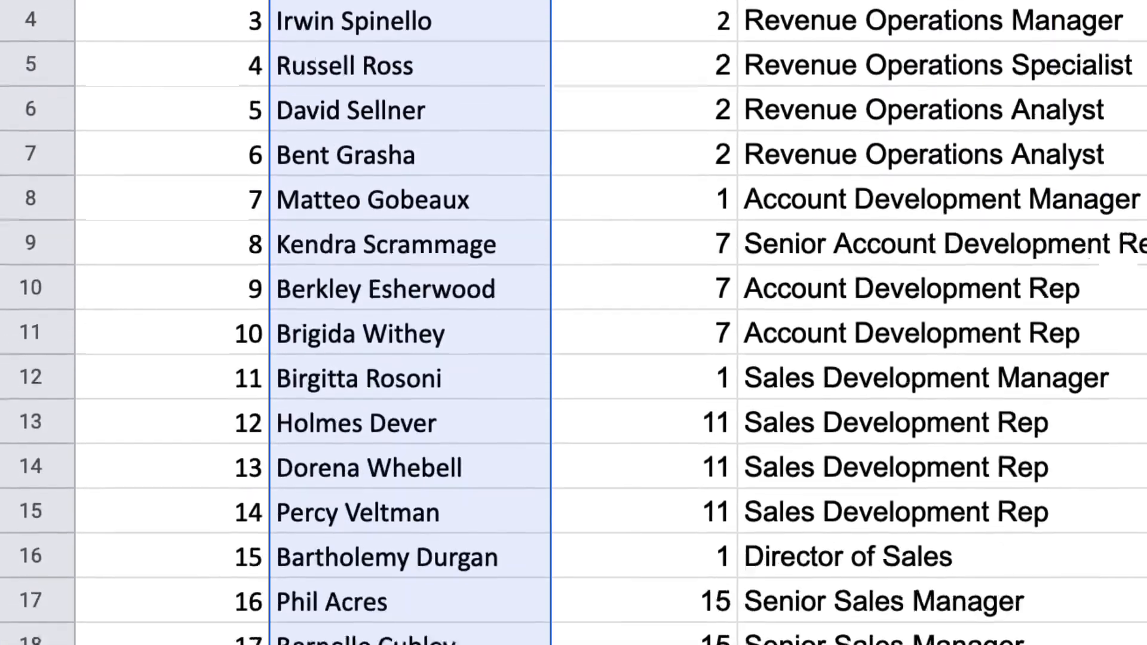
Confirm the Employee ID, Supervisor ID, Name, Role and Image URL column matches.
{"action": "scroll", "scroll_direction": "down", "scroll_amount": 3}
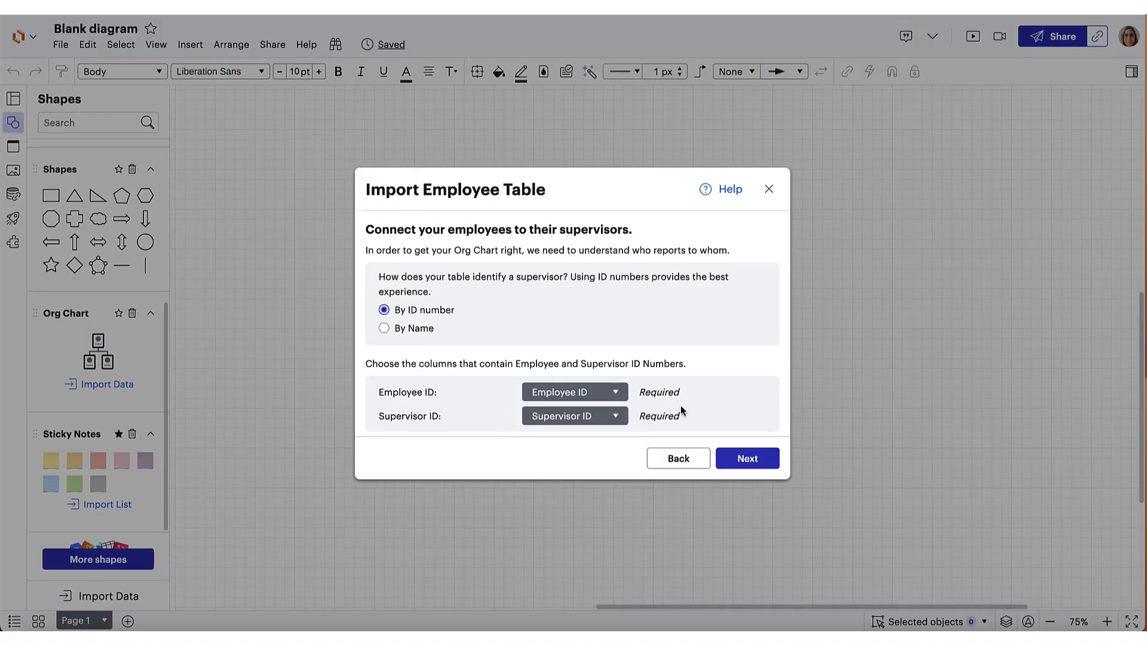
{"action": "left_click", "coordinate": [745, 458]}
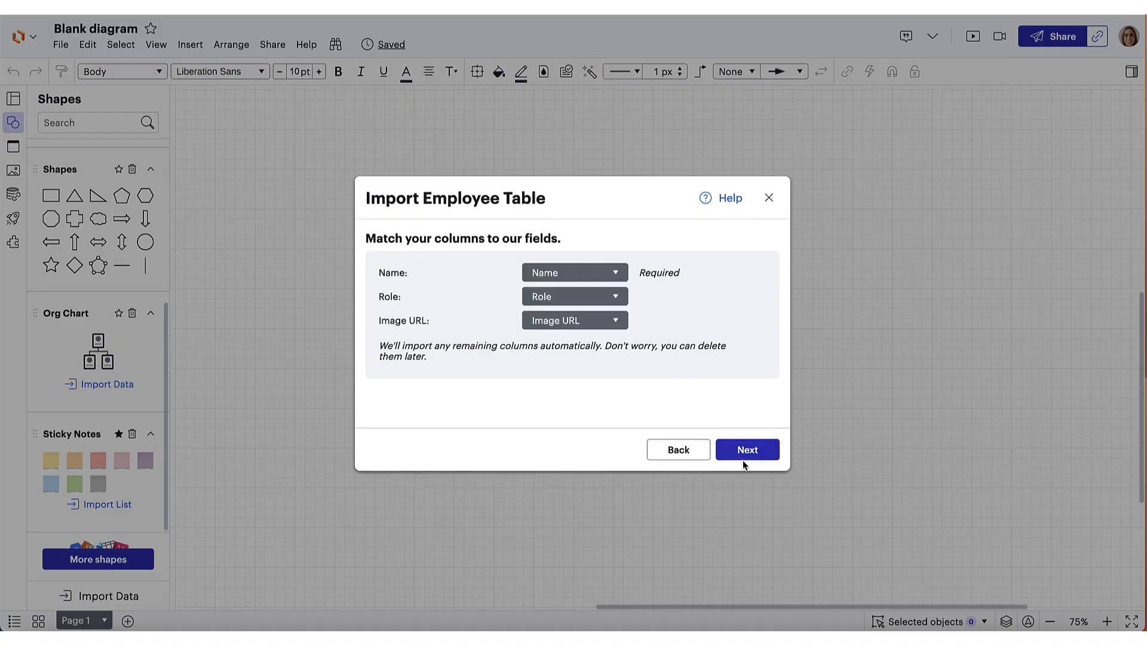
{"action": "left_click", "coordinate": [745, 449]}
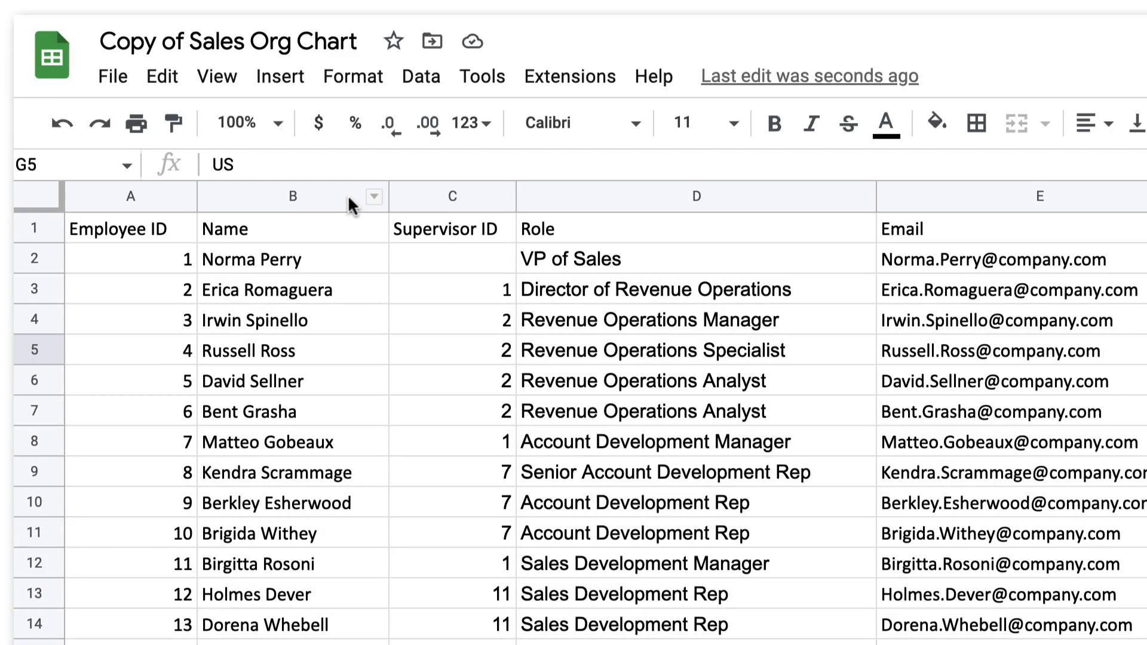
{"action": "left_click", "coordinate": [291, 196]}
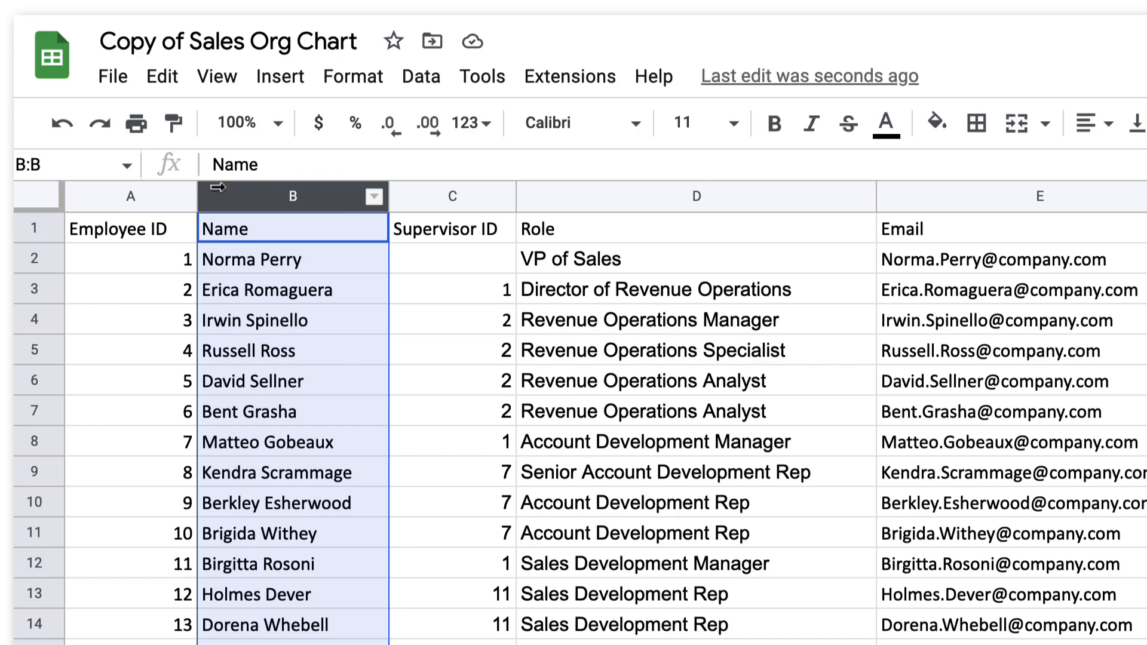
{"action": "left_click", "coordinate": [130, 195]}
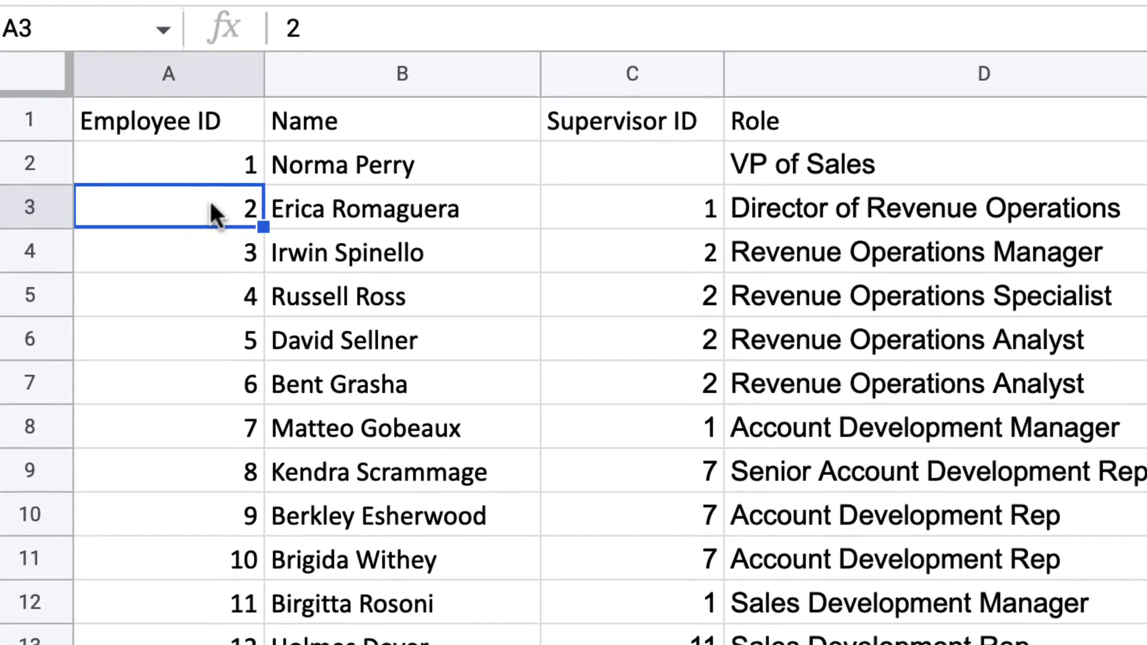
{"action": "left_click_drag", "start_coordinate": [630, 250], "coordinate": [631, 295]}
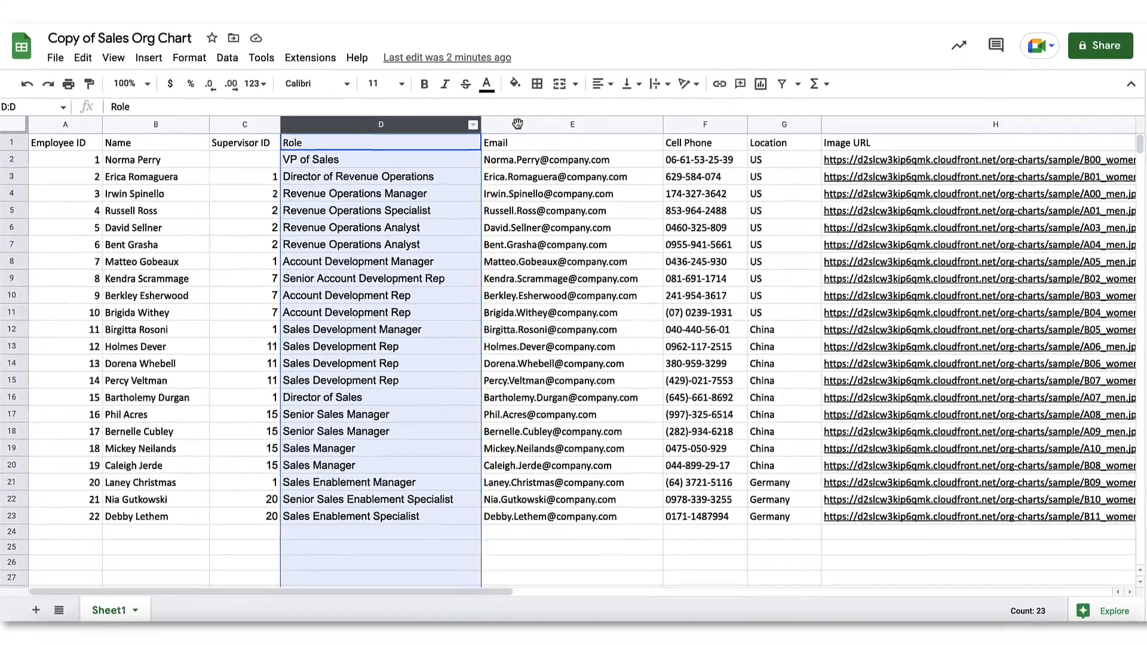
{"action": "left_click", "coordinate": [704, 124]}
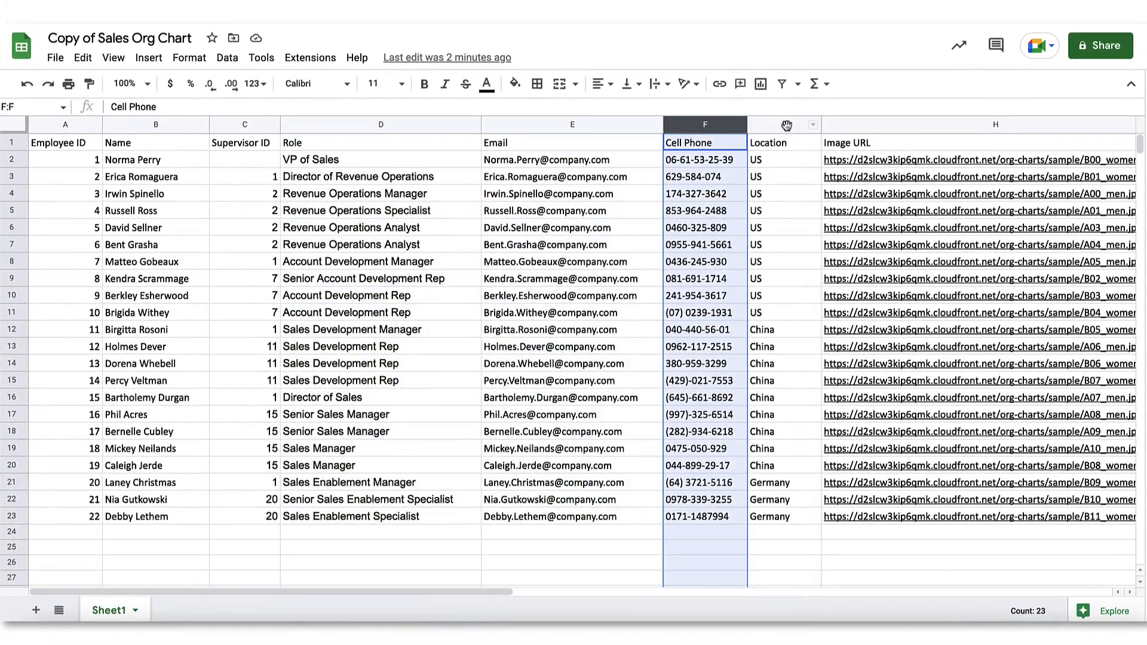
{"action": "left_click", "coordinate": [993, 125]}
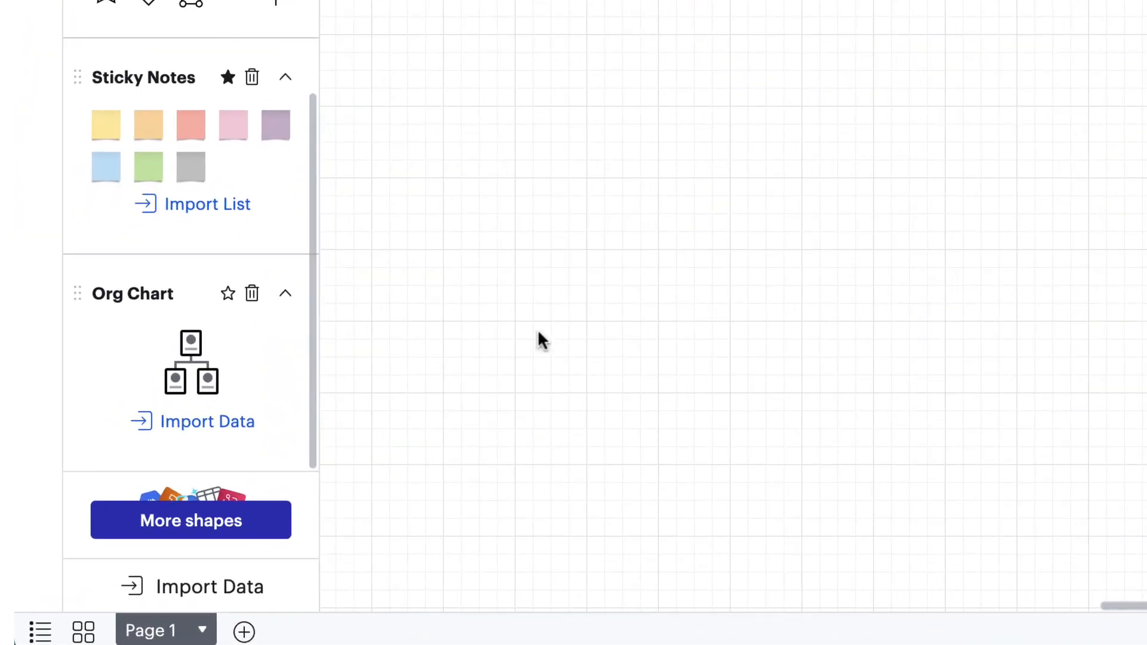
Start an org chart data import from Google Sheets using the Copy of Sales Org Chart spreadsheet.
{"action": "left_click", "coordinate": [208, 422]}
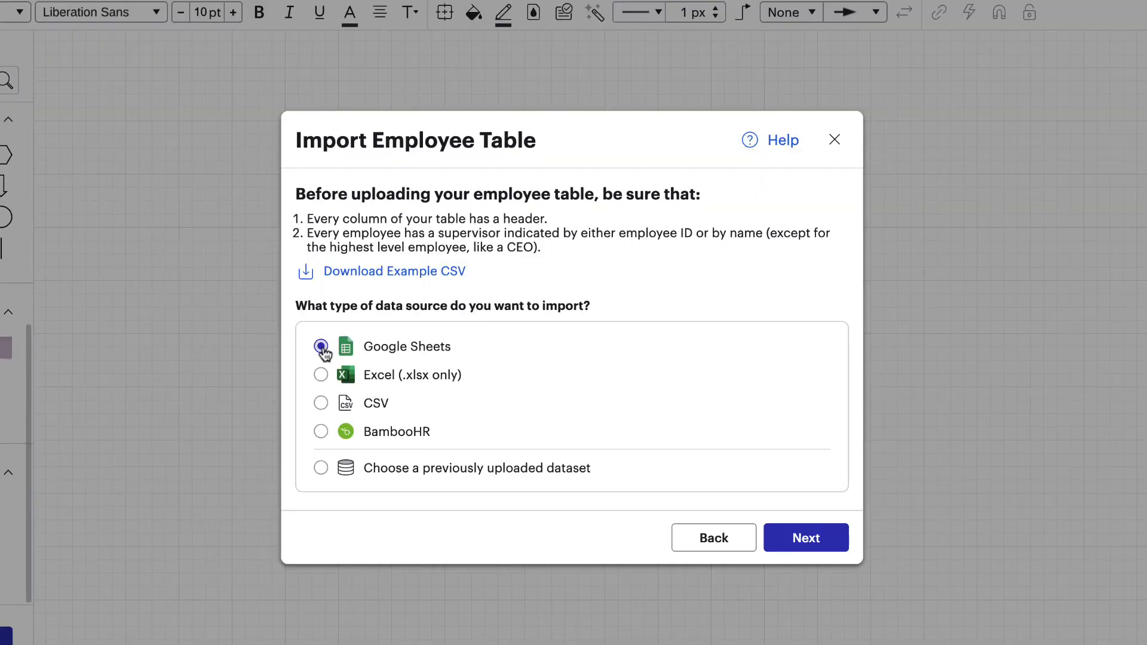
{"action": "left_click", "coordinate": [805, 537]}
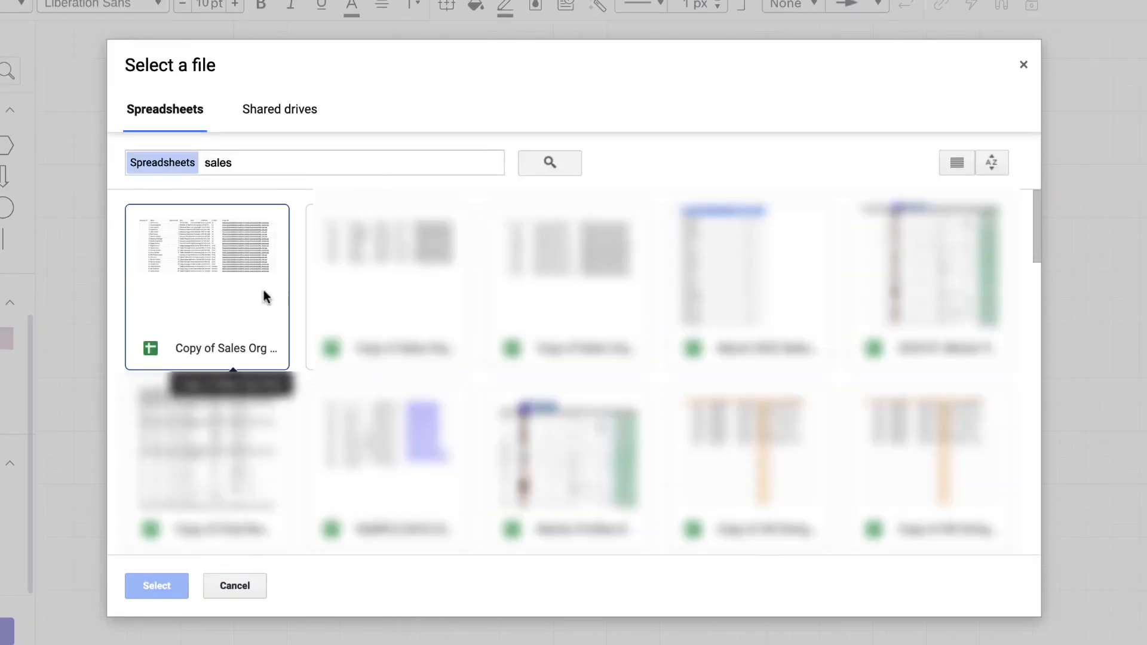
{"action": "left_click", "coordinate": [155, 585]}
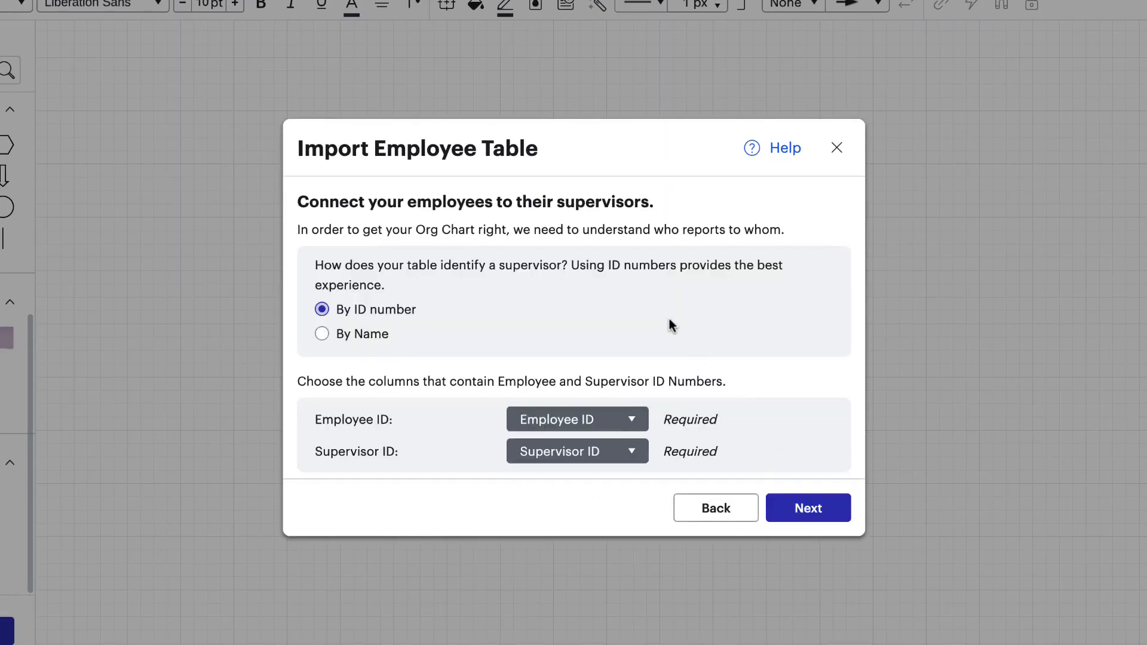
{"action": "mouse_move", "coordinate": [501, 280]}
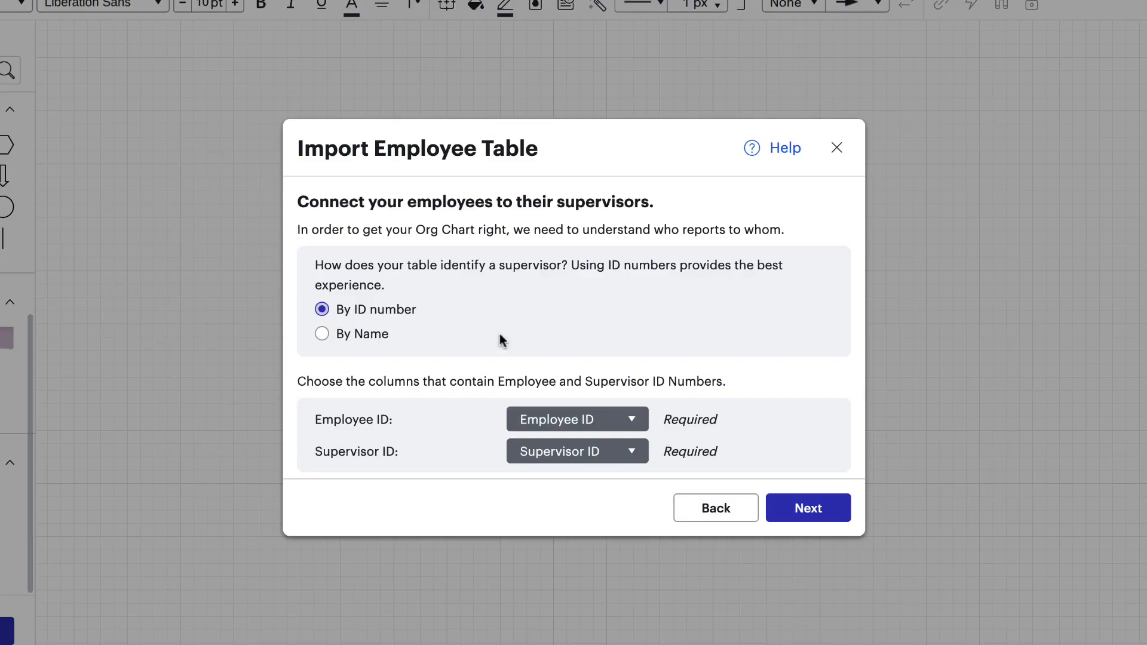
Link employees to supervisors by ID using the Employee ID and Supervisor ID columns.
{"action": "left_click", "coordinate": [575, 419]}
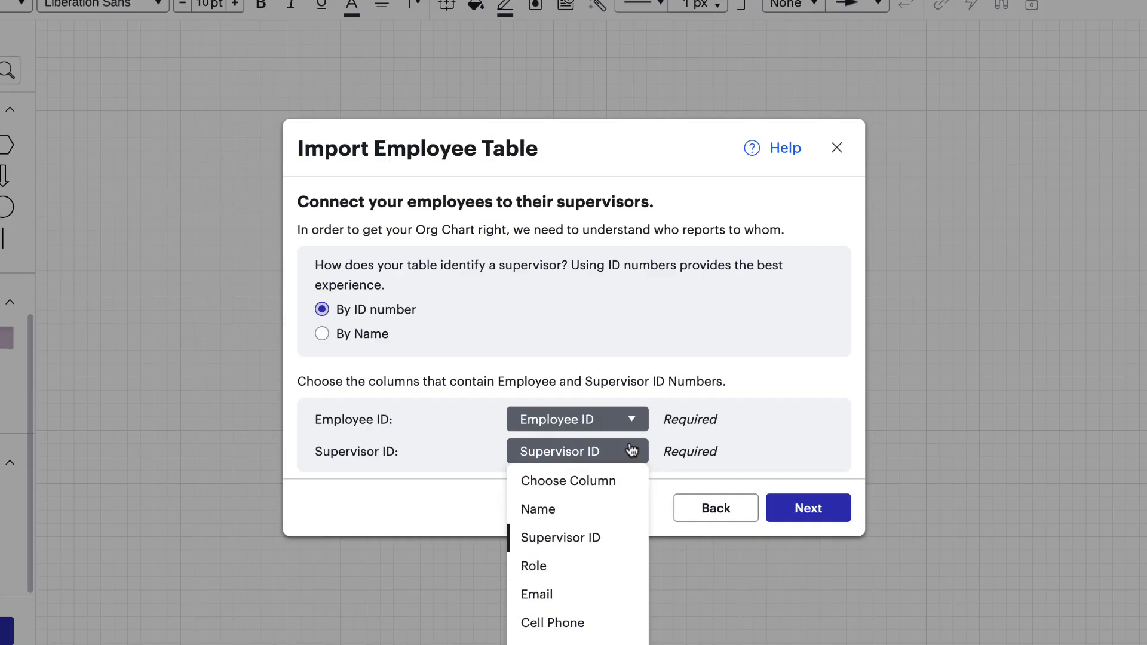
{"action": "left_click", "coordinate": [559, 537]}
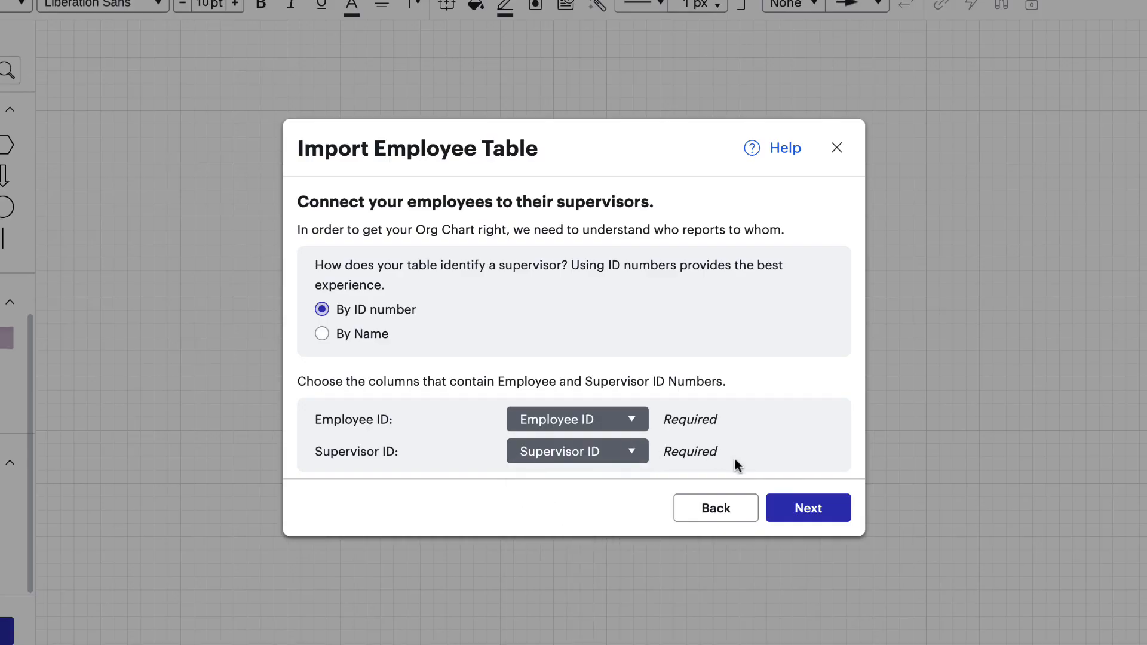
{"action": "left_click", "coordinate": [807, 508]}
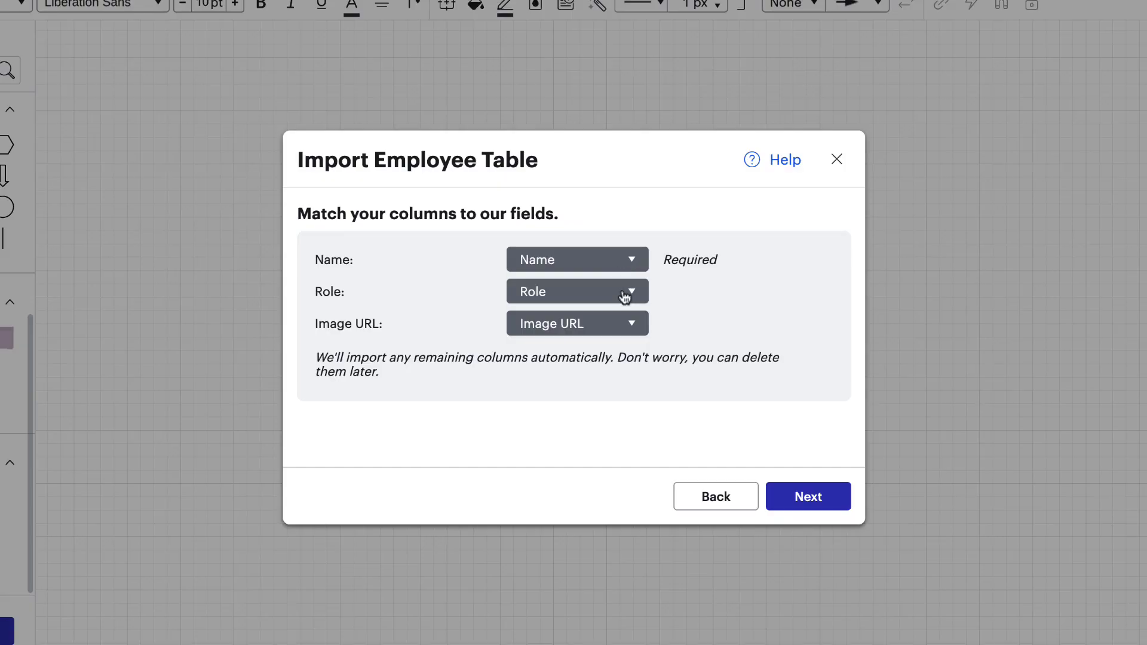
{"action": "mouse_move", "coordinate": [630, 333]}
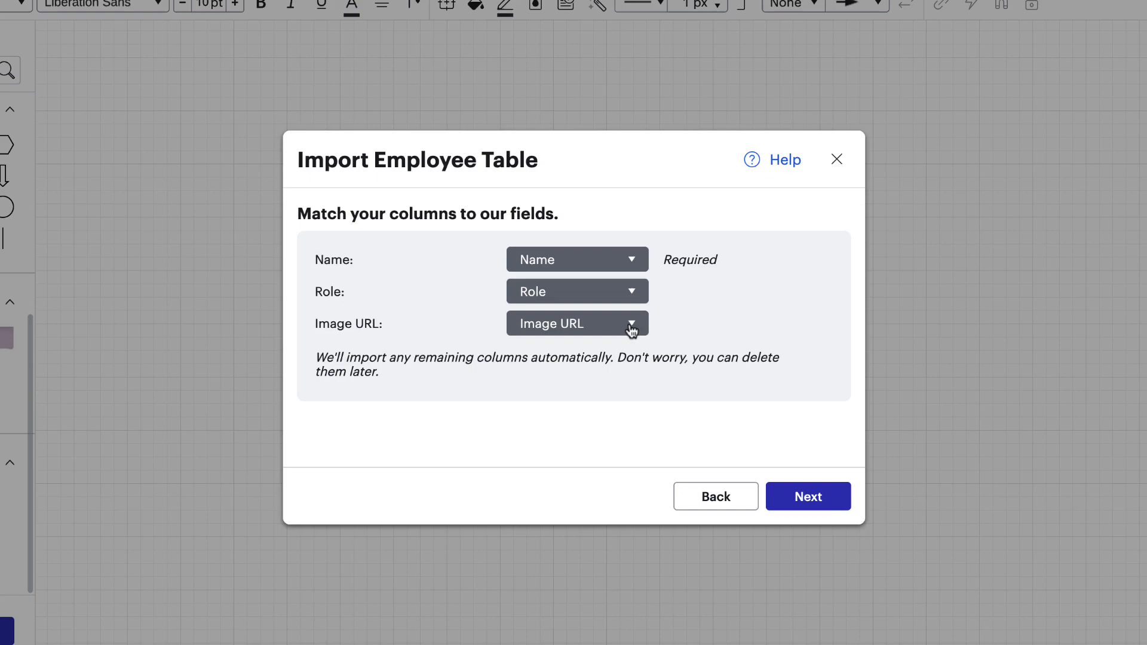
Try separate charts per group, revert to one chart for the whole organization, and finish the import.
{"action": "left_click", "coordinate": [806, 496]}
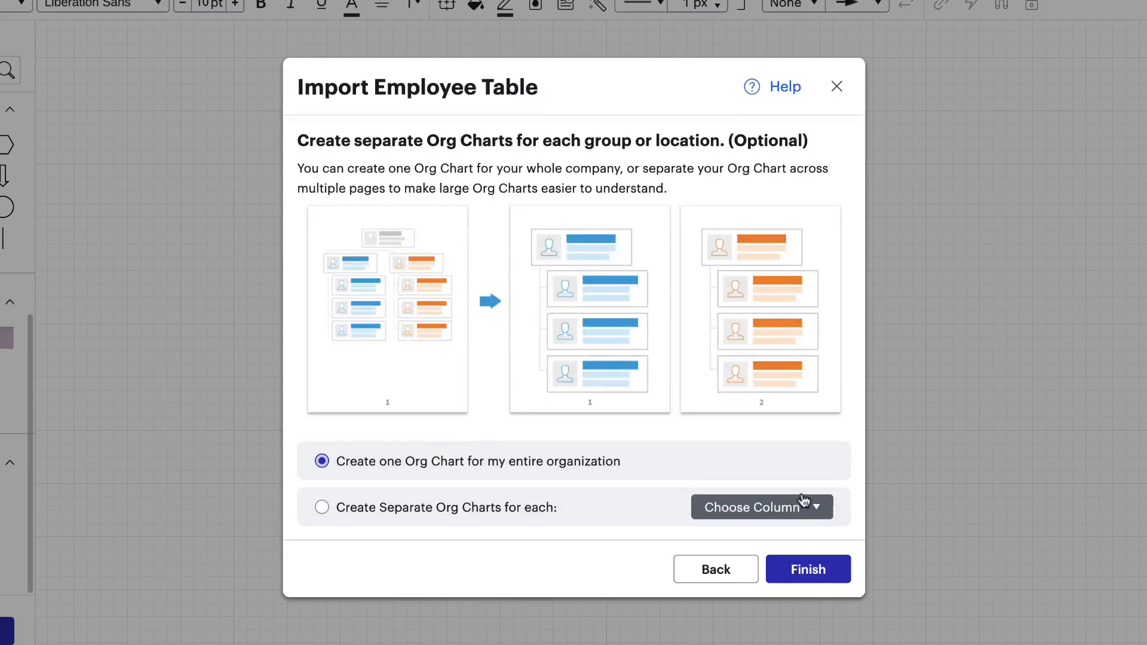
{"action": "mouse_move", "coordinate": [631, 472]}
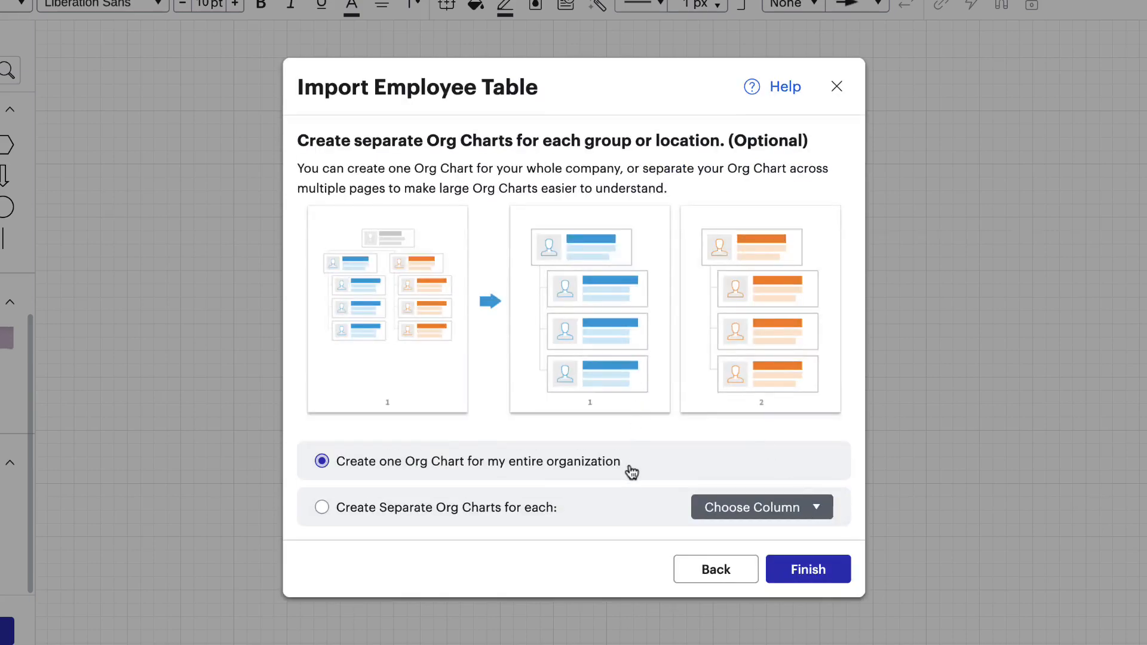
{"action": "left_click", "coordinate": [760, 506]}
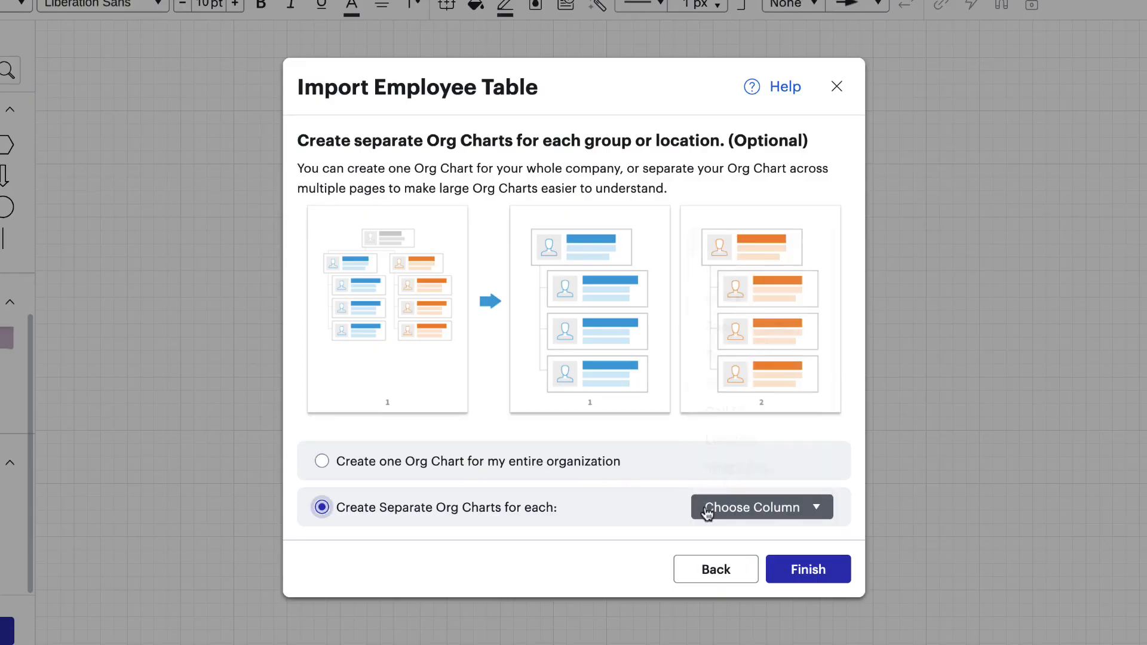
{"action": "left_click", "coordinate": [321, 462]}
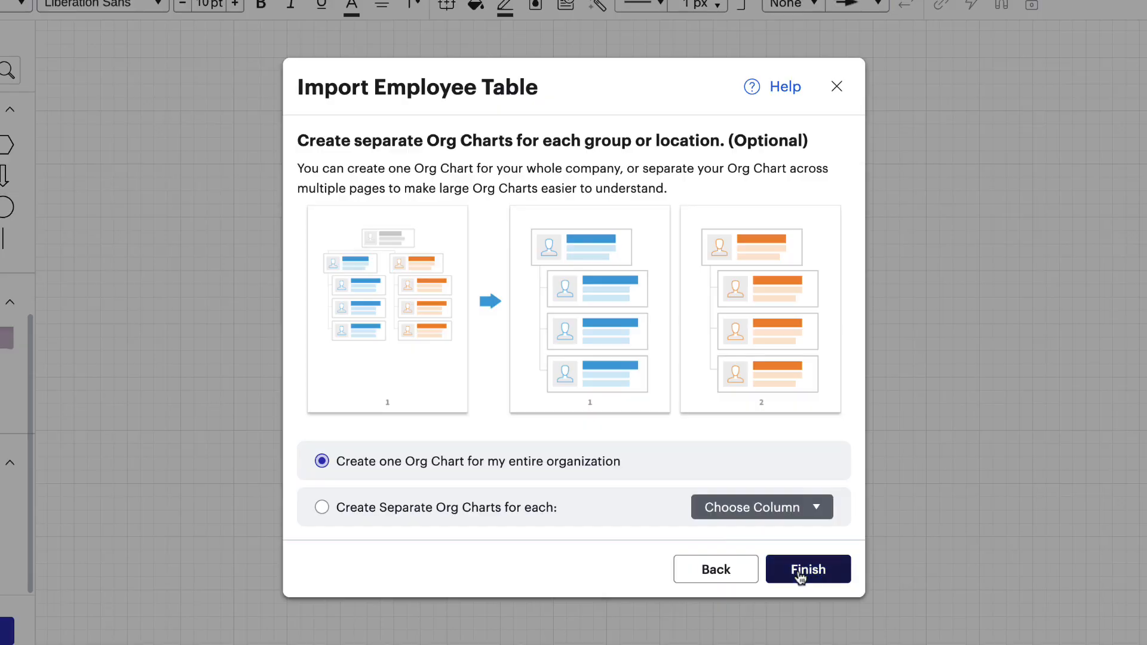
{"action": "left_click", "coordinate": [807, 568]}
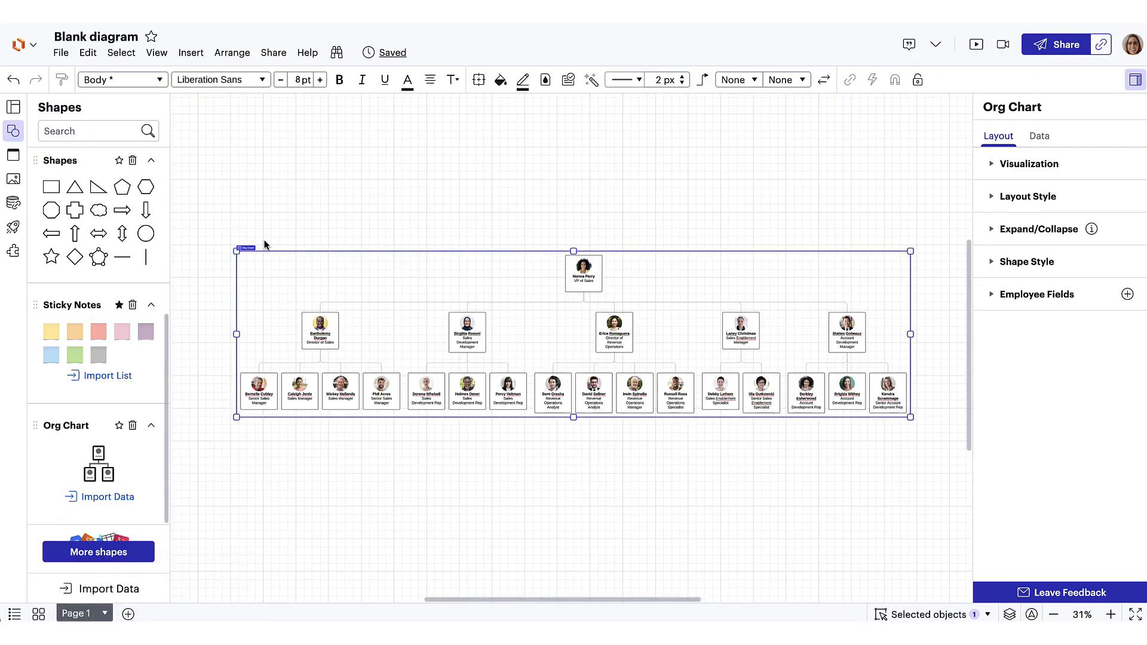
{"action": "mouse_move", "coordinate": [365, 259]}
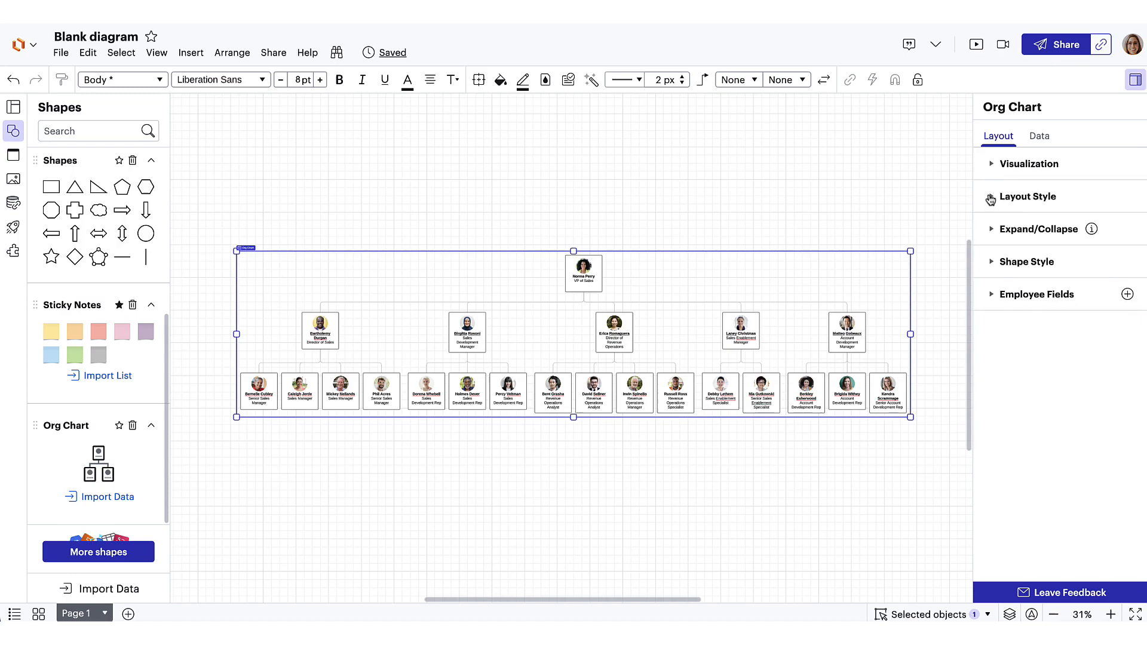
Switch to the stacked layout style and raise Horizontal Spacing to 140 px.
{"action": "left_click", "coordinate": [1031, 196]}
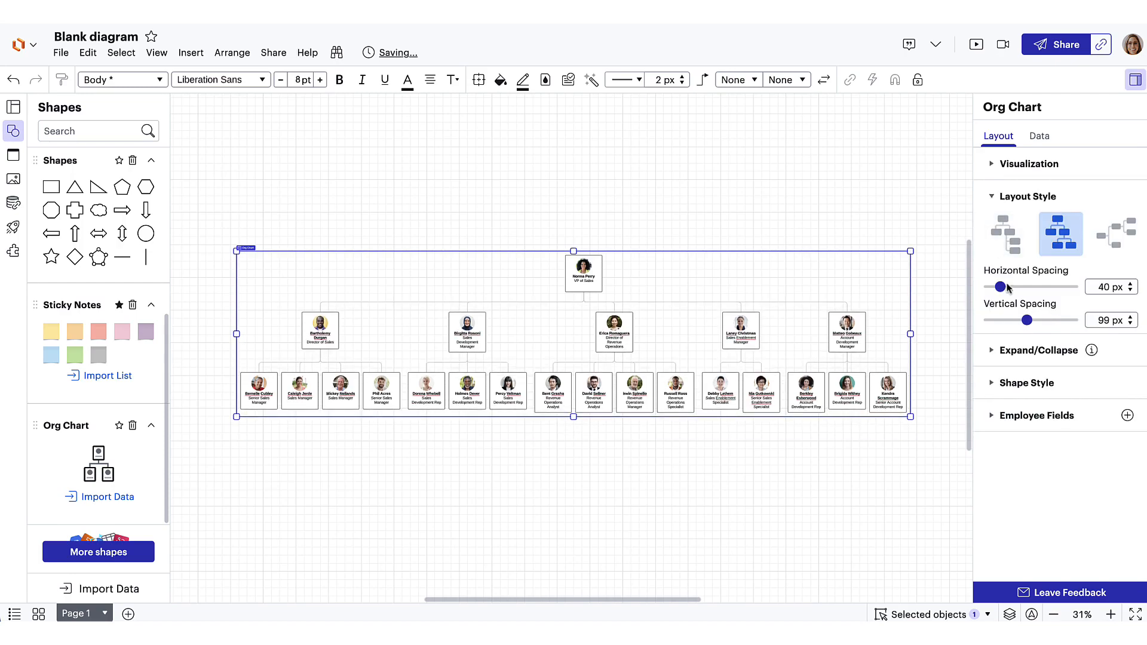
{"action": "left_click", "coordinate": [1005, 234]}
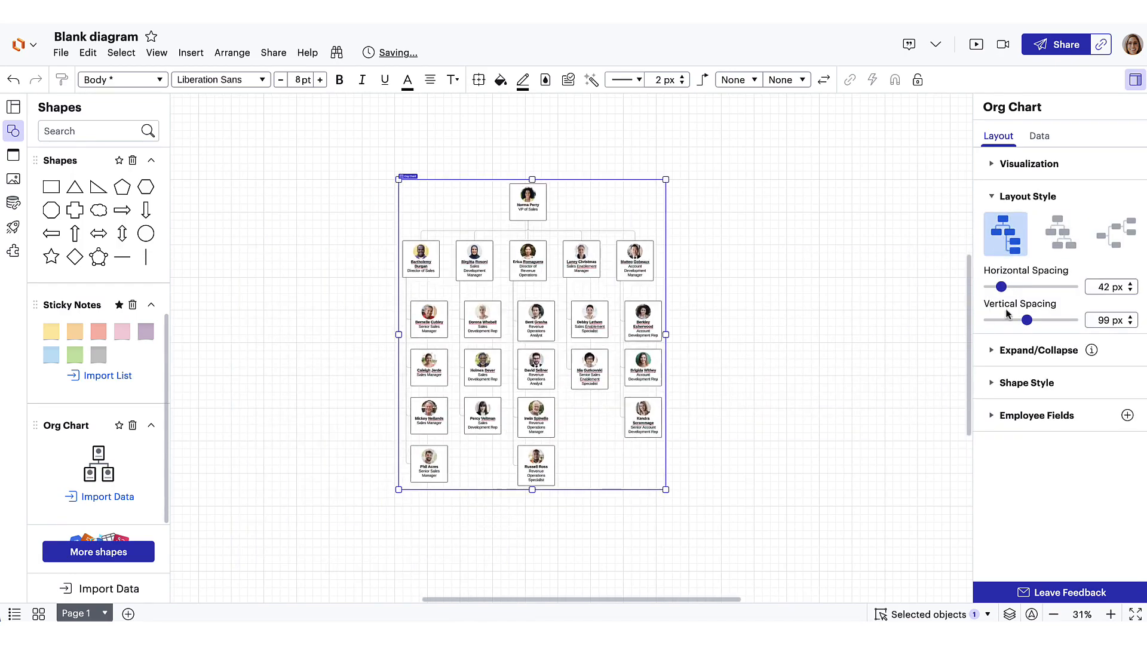
{"action": "left_click_drag", "start_coordinate": [1001, 287], "coordinate": [1047, 286]}
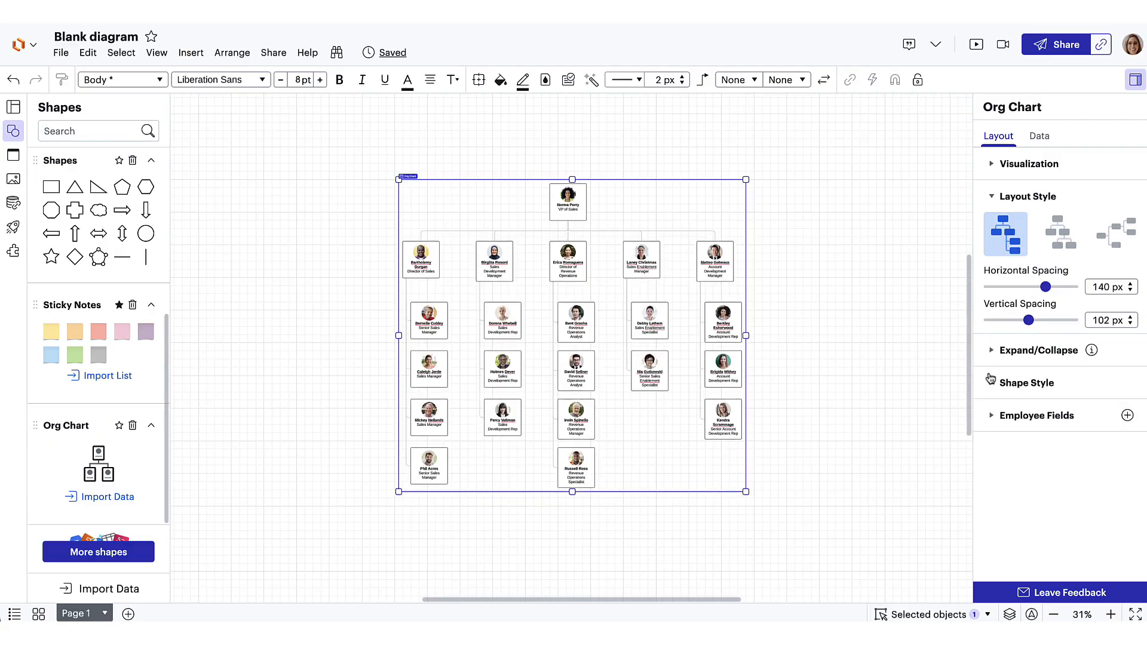
{"action": "left_click", "coordinate": [1040, 417]}
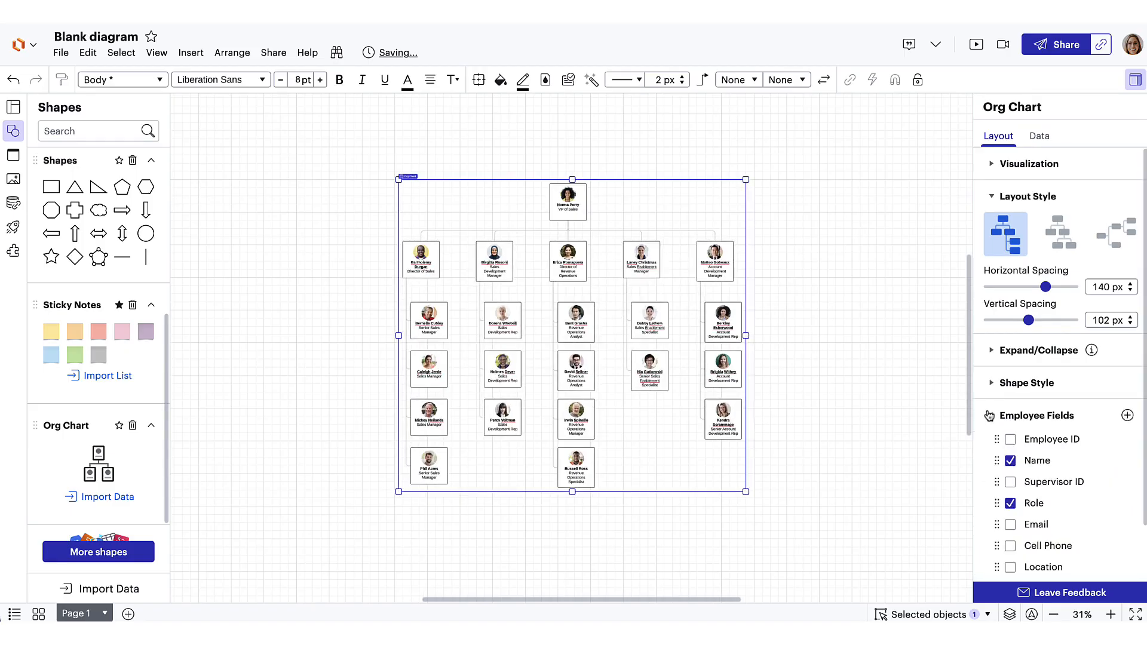
{"action": "left_click", "coordinate": [1011, 461]}
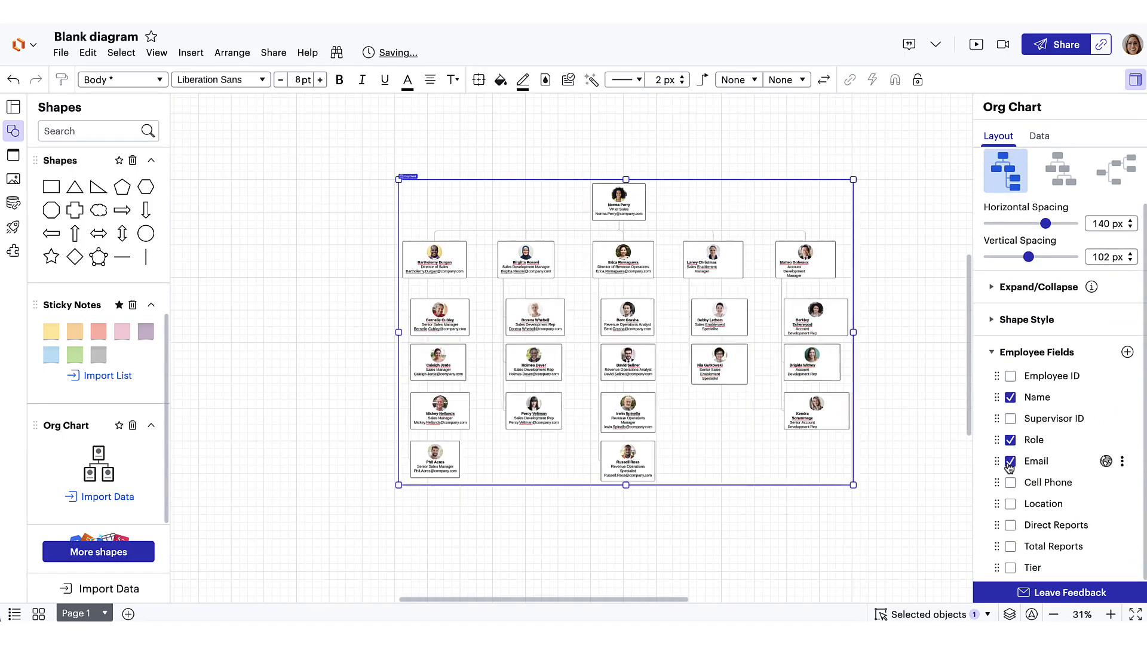
{"action": "left_click", "coordinate": [1012, 461]}
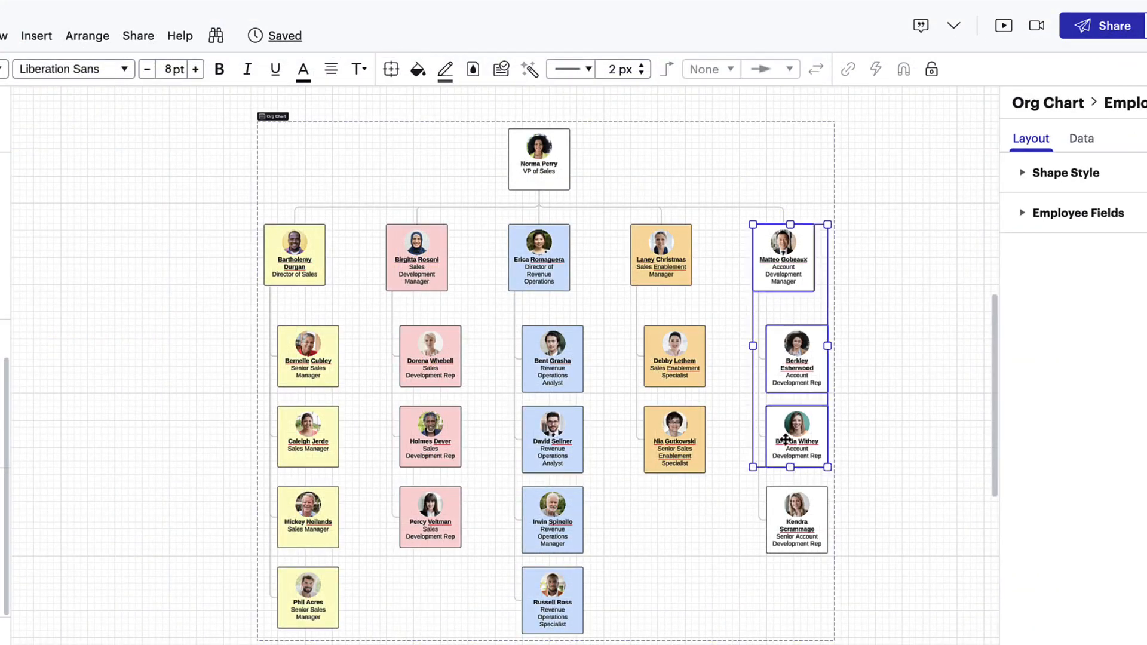
Fill the Account Development cards green and draw a dotted line from the analyst to the Sales Enablement Manager.
{"action": "left_click", "coordinate": [417, 70]}
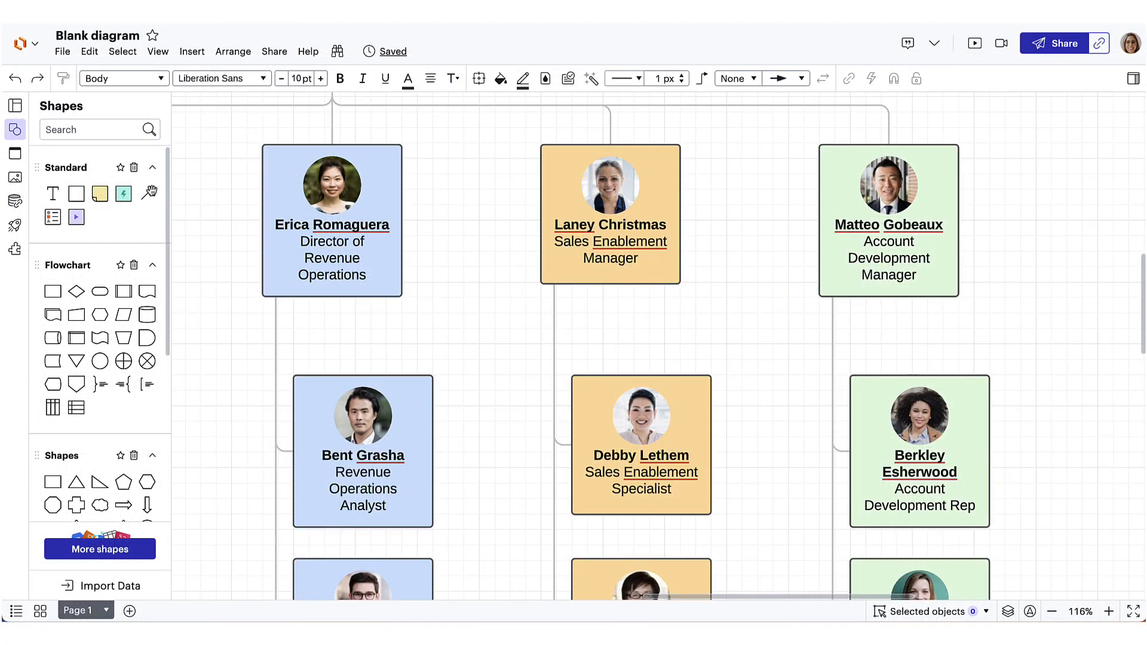
{"action": "left_click_drag", "start_coordinate": [432, 452], "coordinate": [493, 452]}
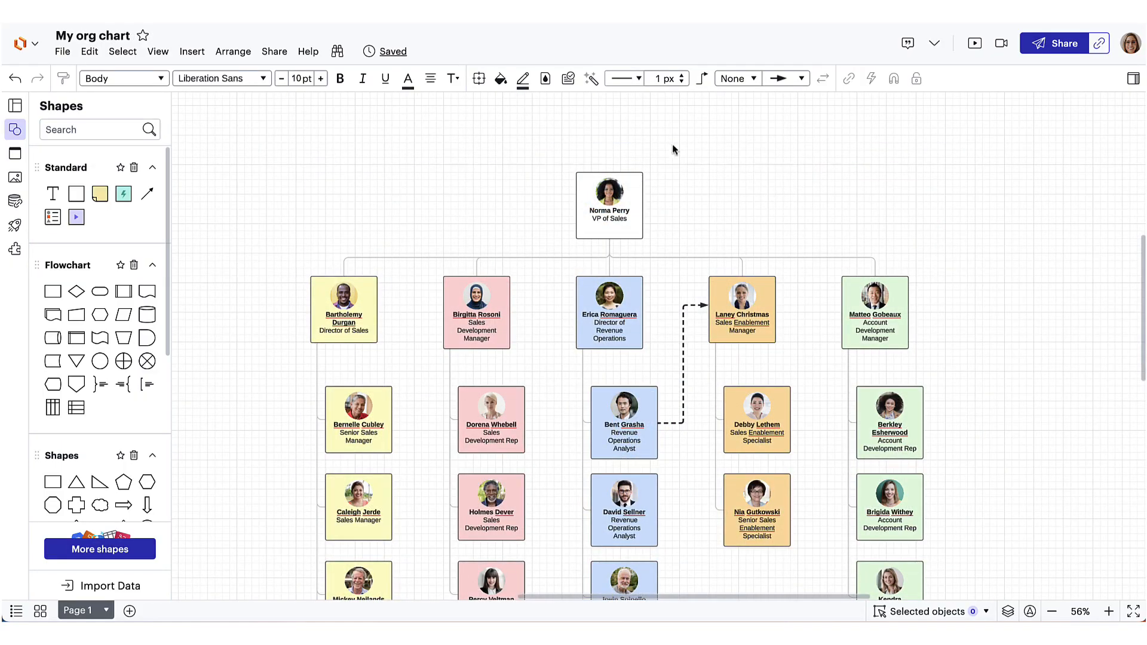
{"action": "mouse_move", "coordinate": [591, 79]}
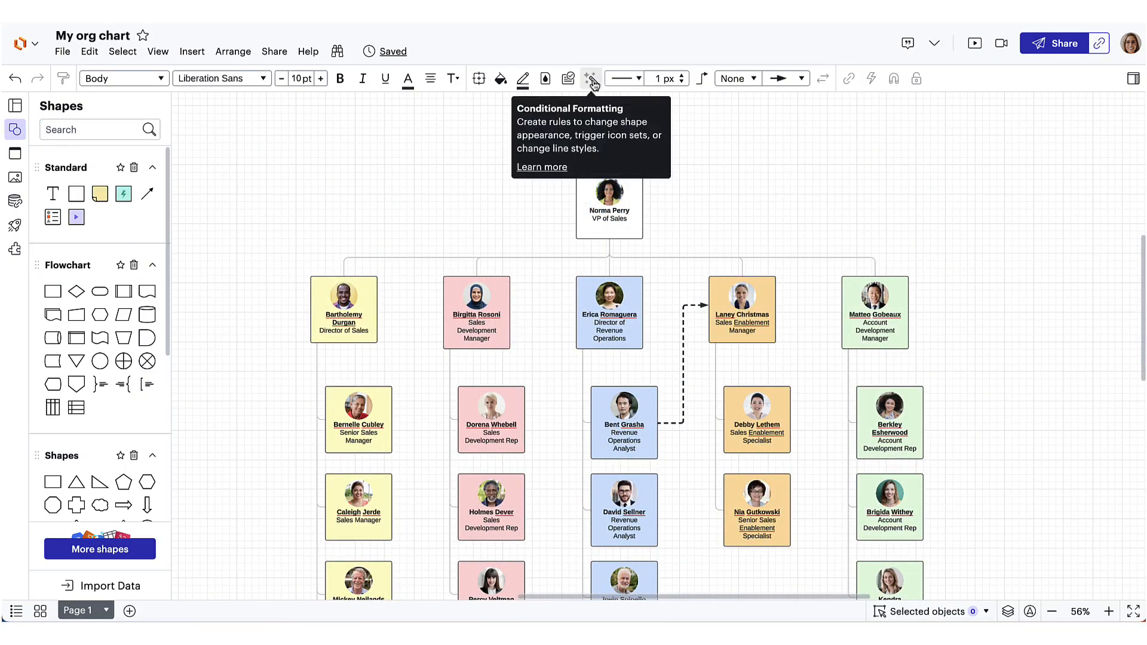
Show the Location conditional-formatting rule's dots: green Germany, yellow China, blue US.
{"action": "left_click", "coordinate": [590, 79]}
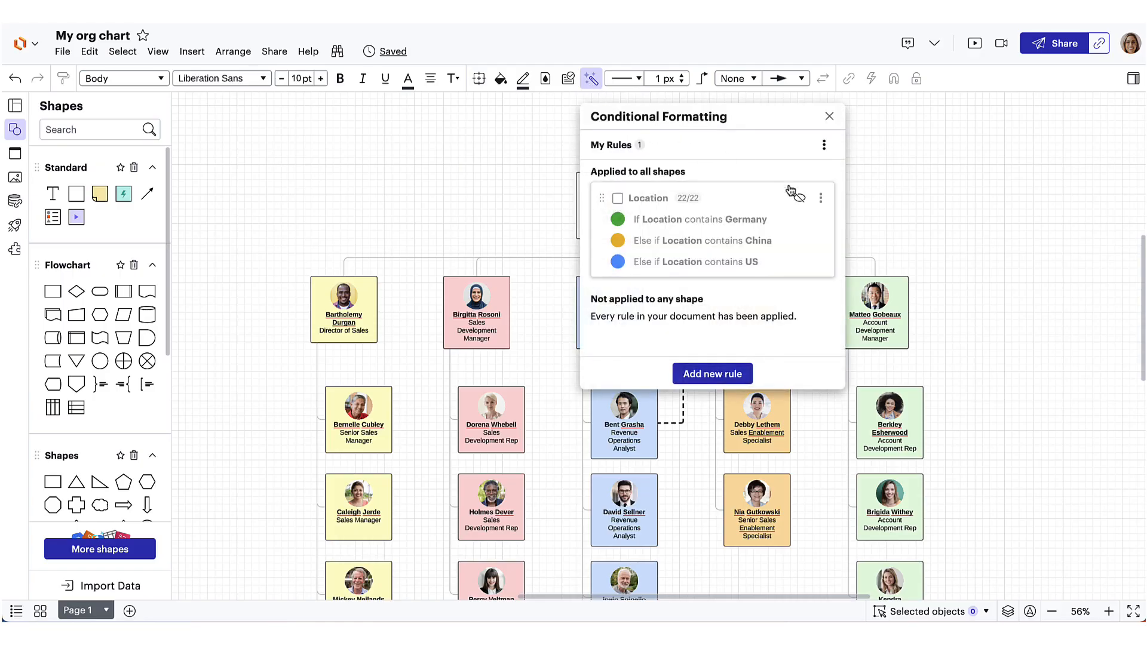
{"action": "mouse_move", "coordinate": [797, 199]}
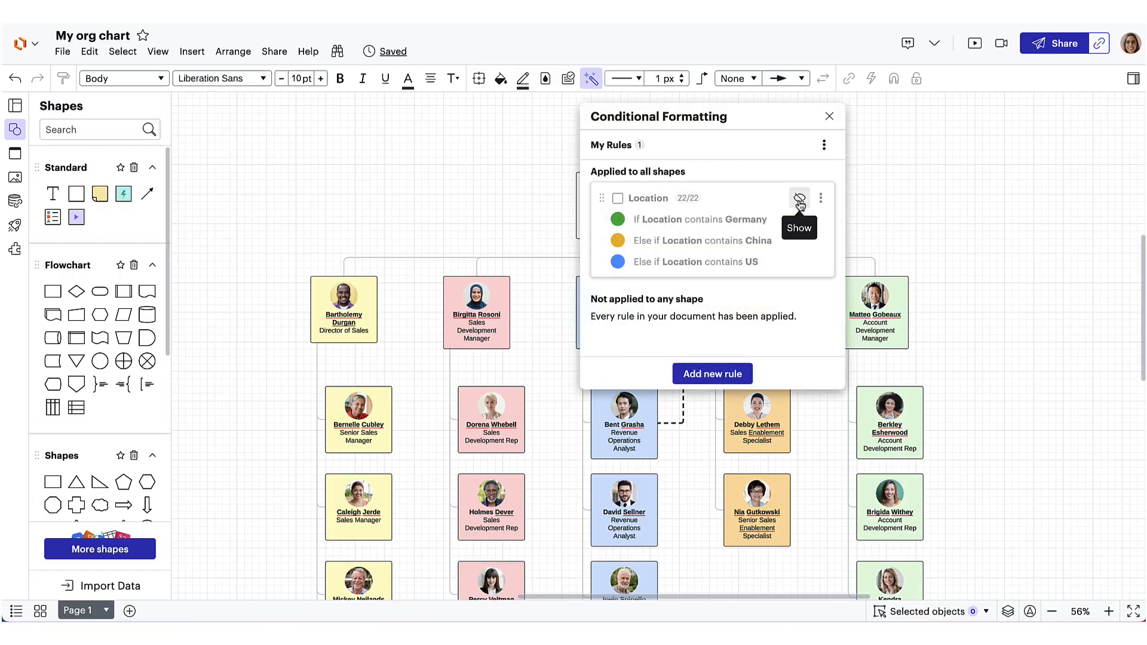
{"action": "left_click", "coordinate": [799, 198]}
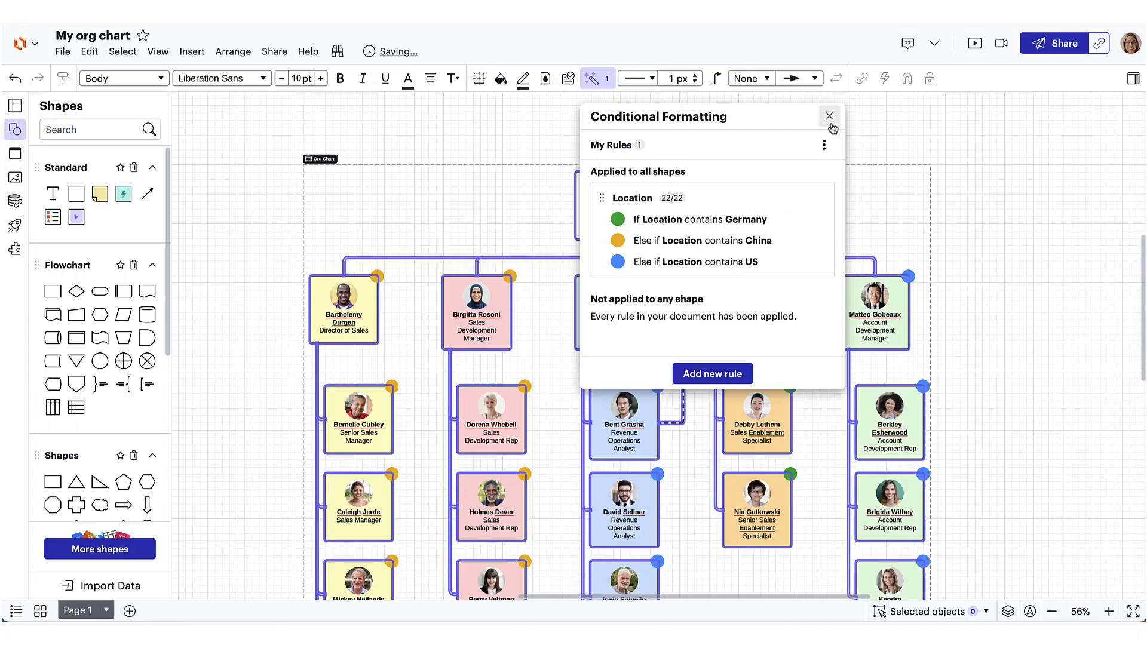
{"action": "left_click", "coordinate": [828, 116]}
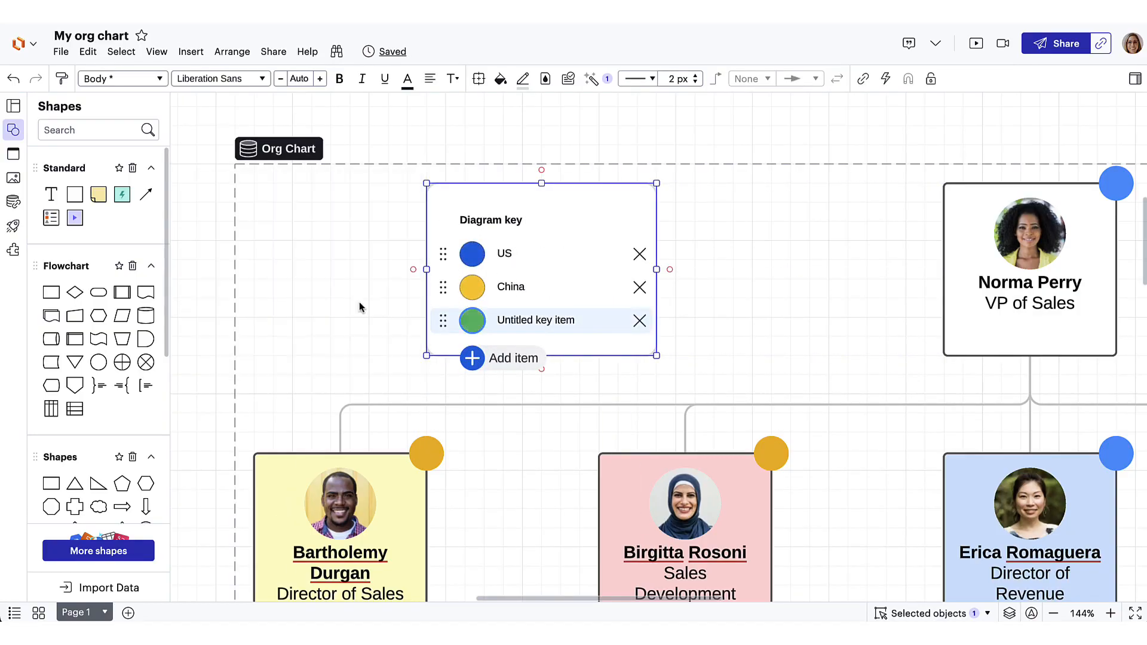
Label the key's third item Germany and finish editing the diagram key.
{"action": "type", "text": "Germany"}
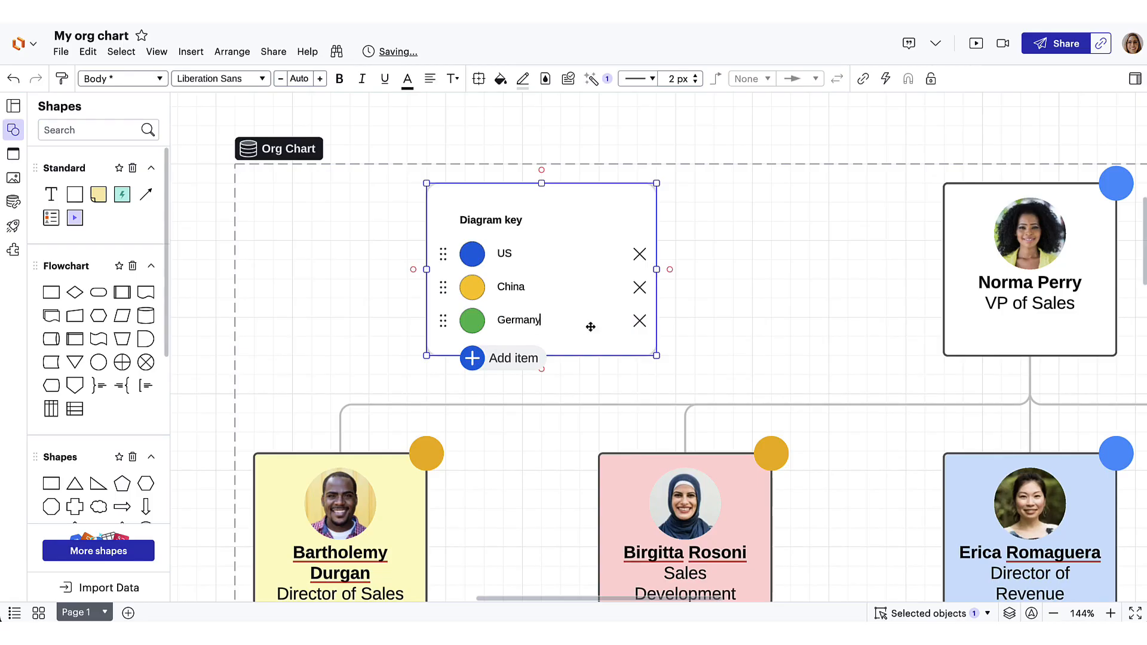
{"action": "left_click", "coordinate": [714, 324]}
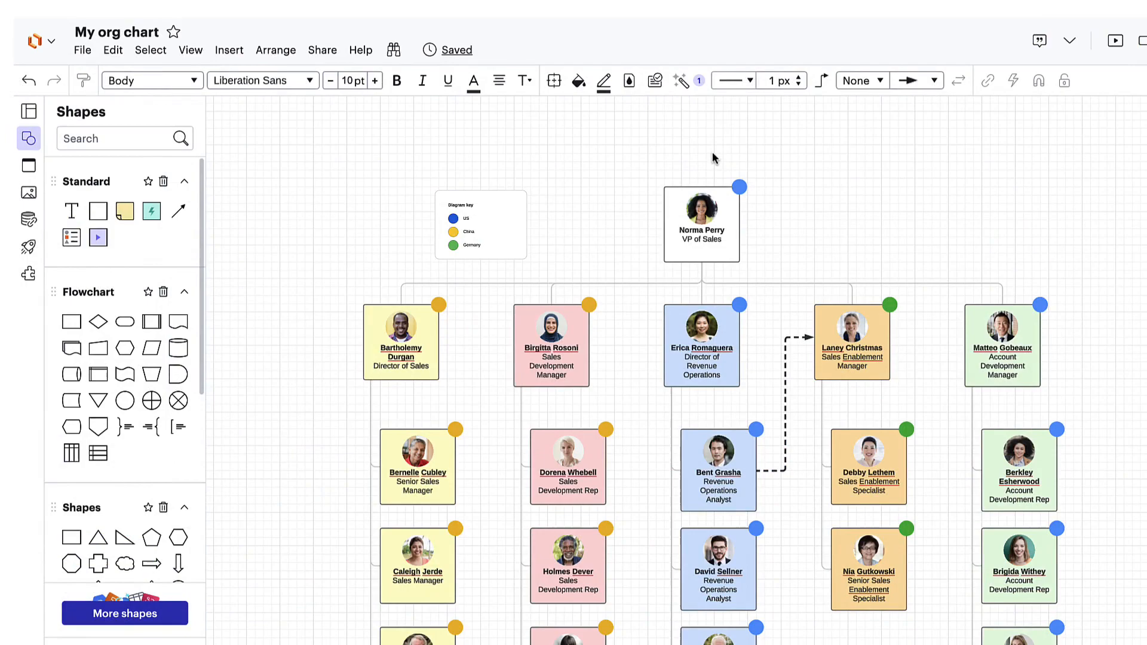
Insert the document name and the Nov 9, 2023 2:05 PM last-modified stamp above the chart.
{"action": "left_click", "coordinate": [229, 50]}
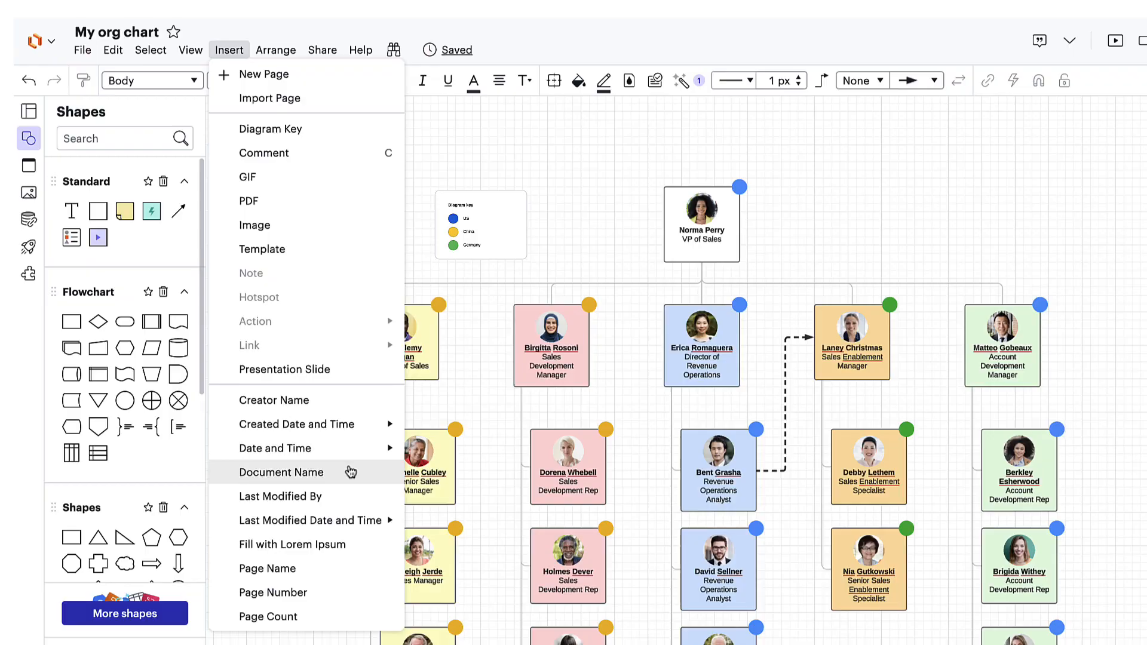
{"action": "left_click", "coordinate": [281, 472]}
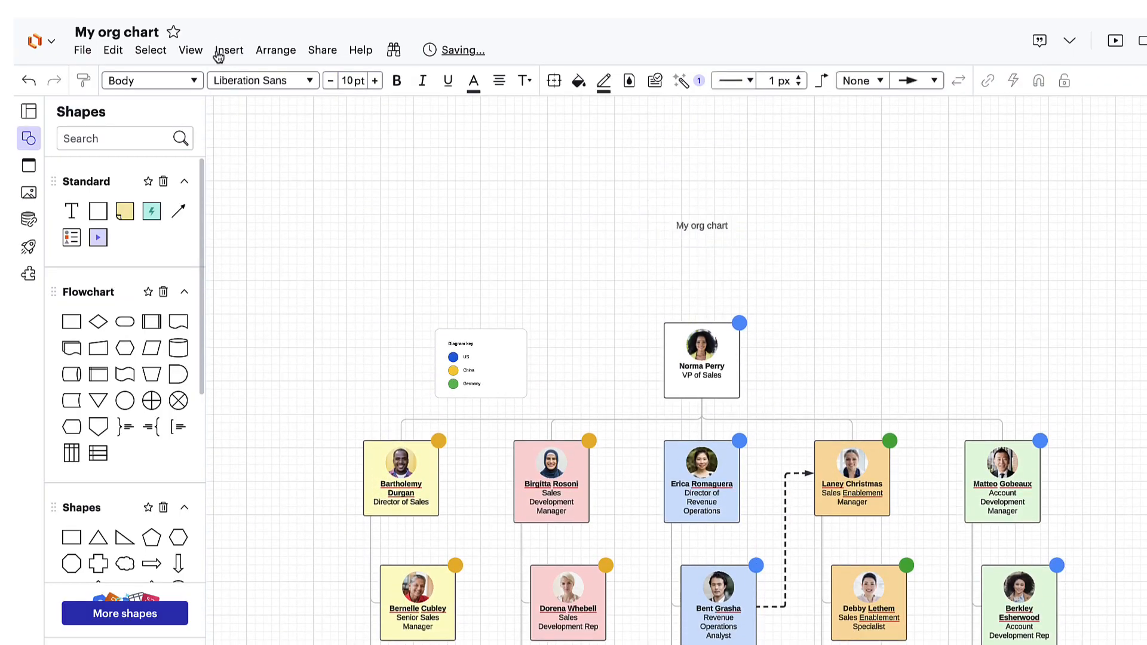
{"action": "left_click", "coordinate": [228, 50]}
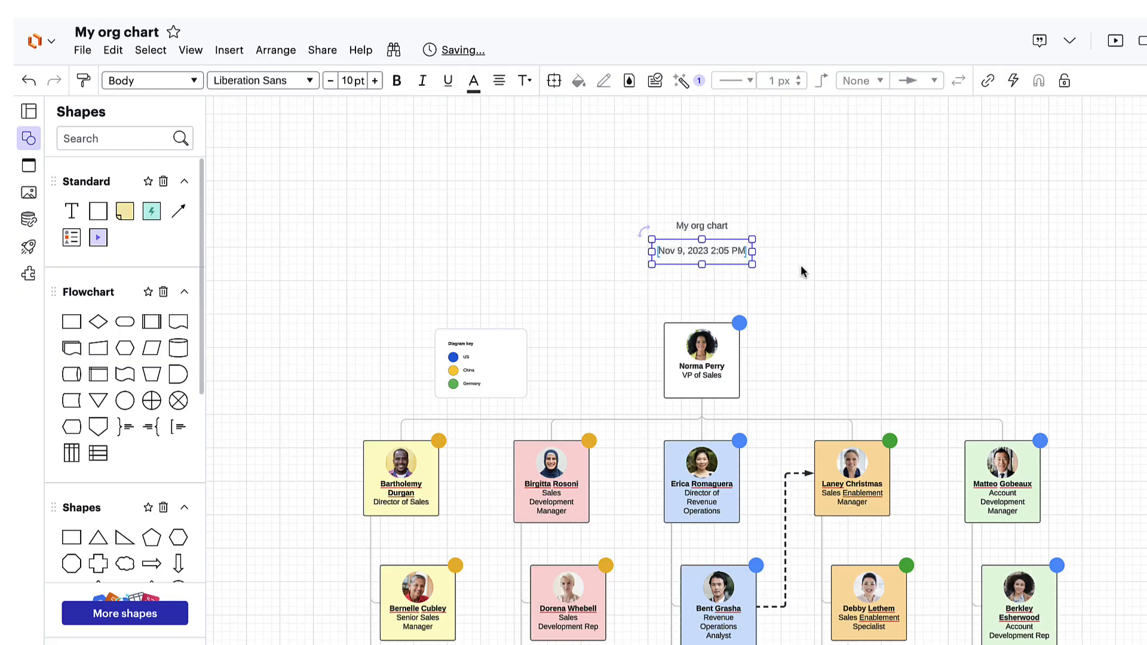
{"action": "left_click", "coordinate": [228, 50]}
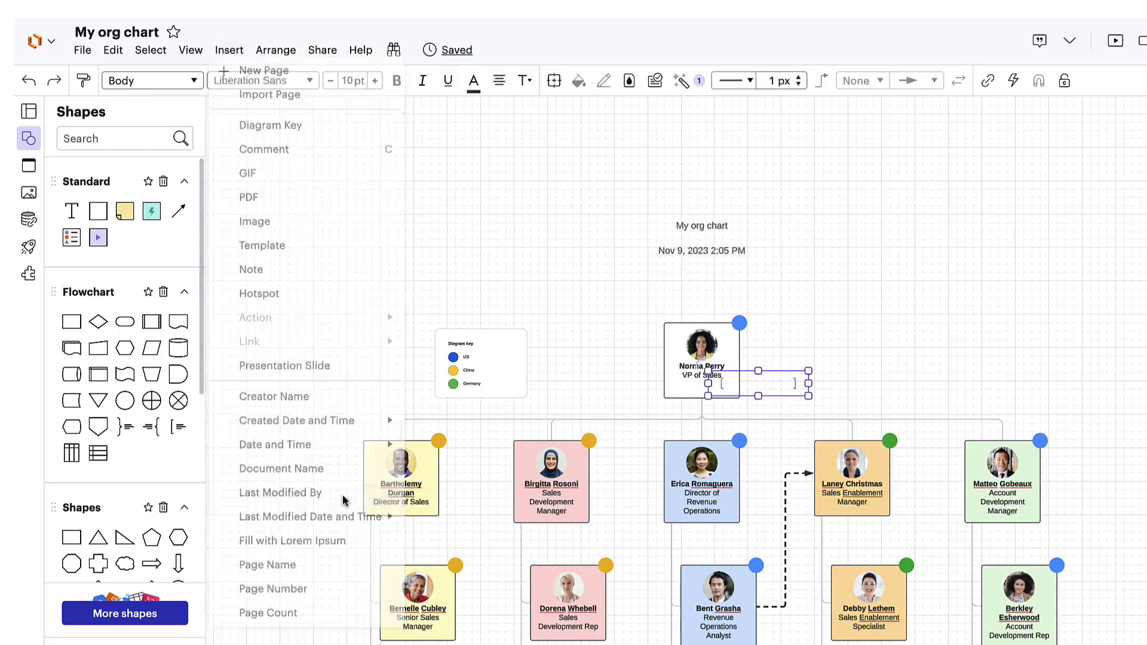